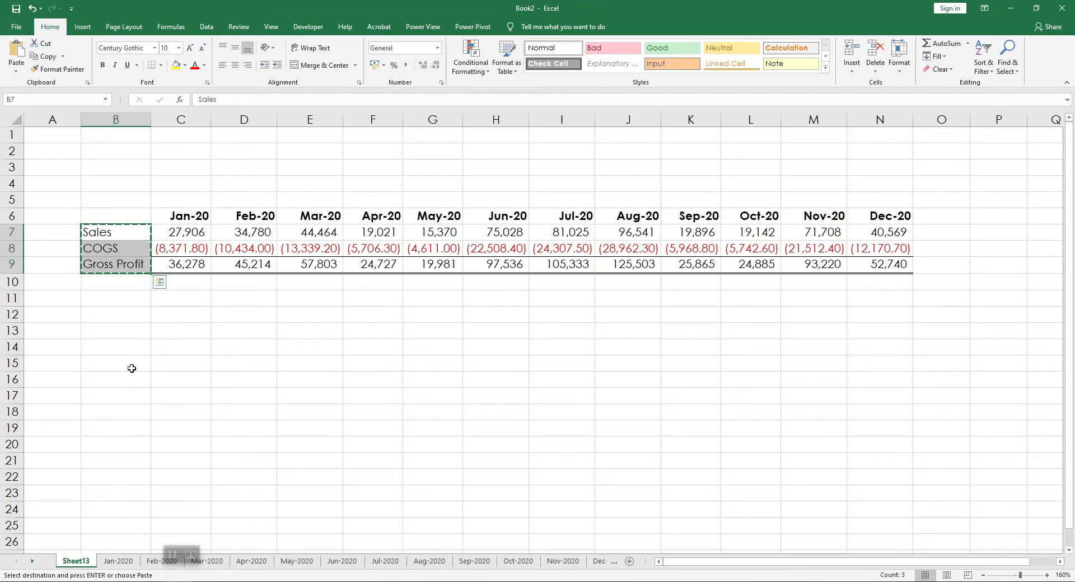
- Paste the Sales, COGS and Gross Profit labels into B15:B17 and select input cell C14
left_click(115, 363)
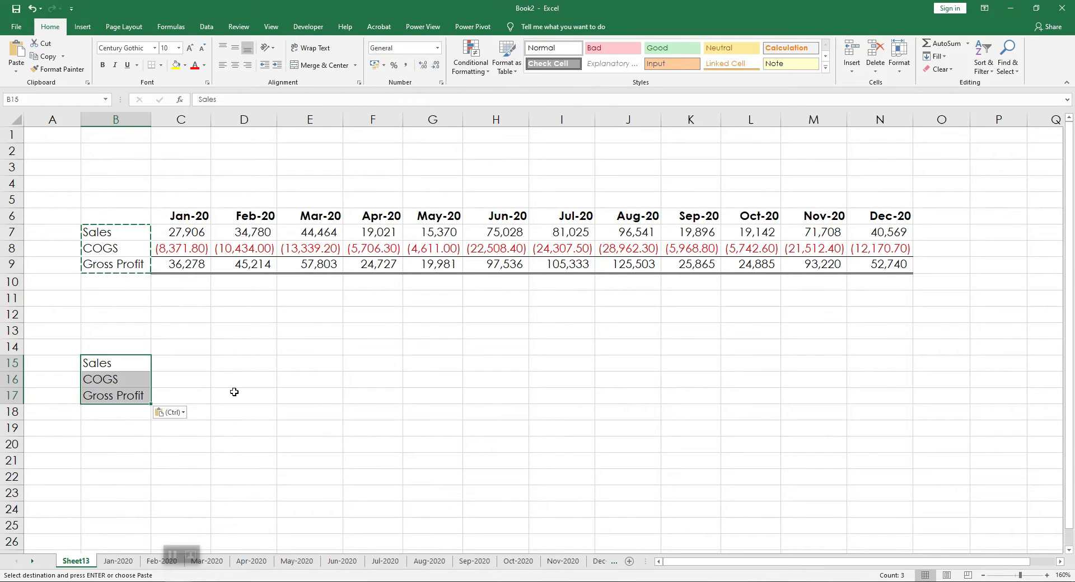
left_click(309, 427)
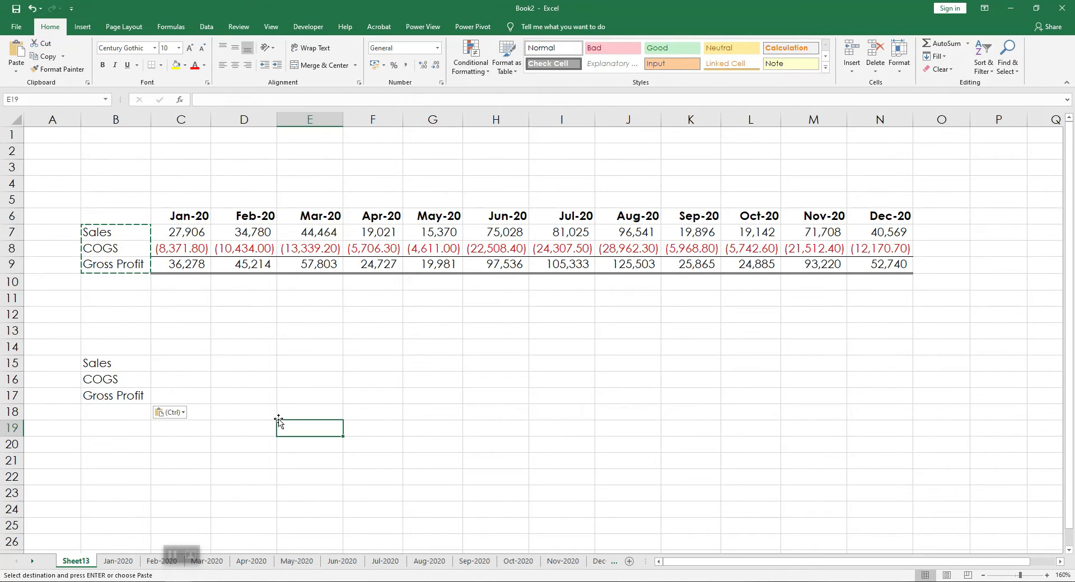
left_click(180, 232)
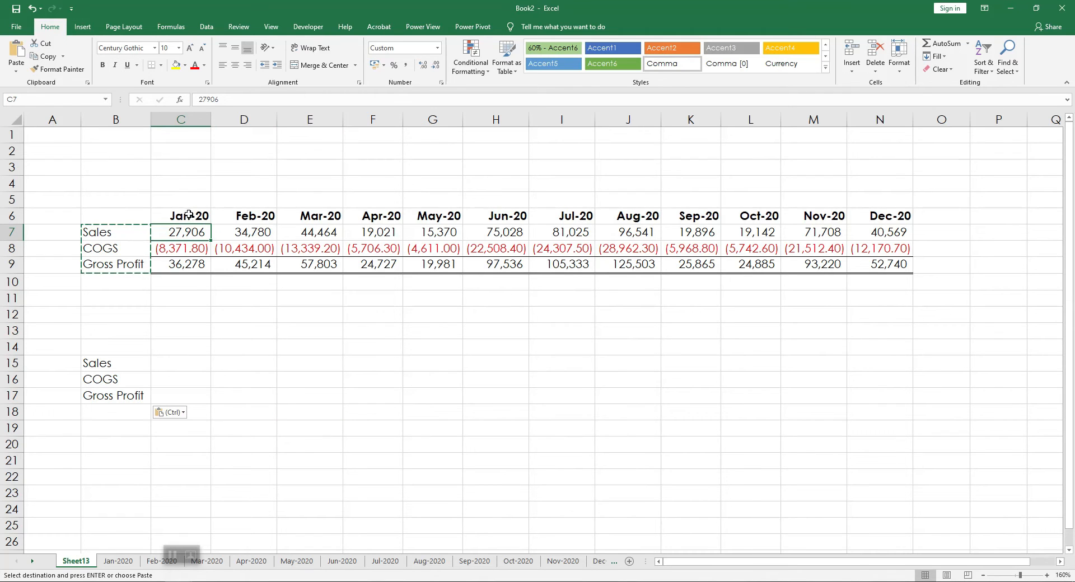
left_click(180, 215)
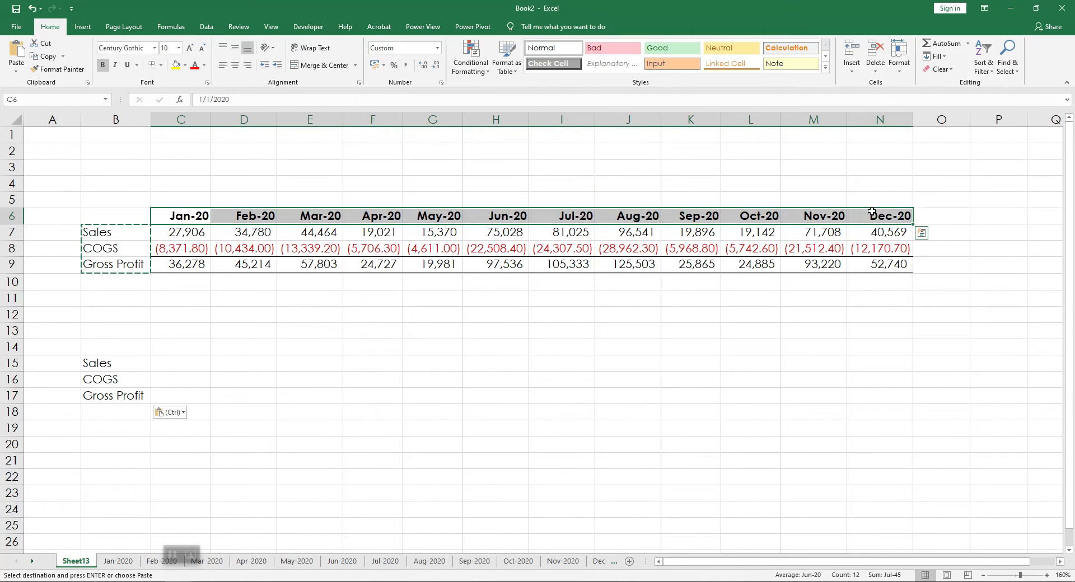
left_click(180, 346)
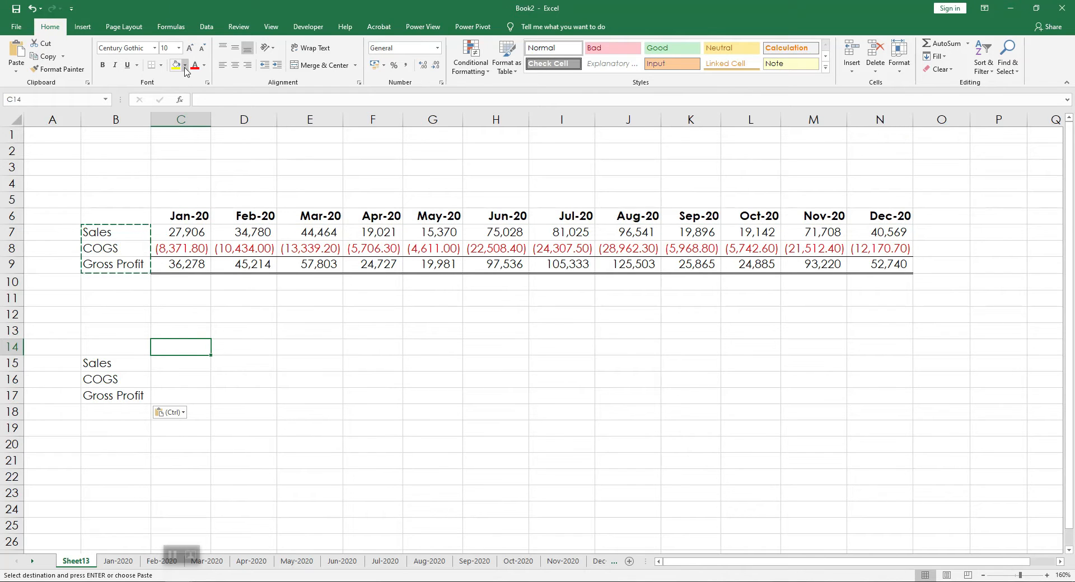
- Fill cell C14 with a light orange colour from the Fill Color palette
left_click(185, 65)
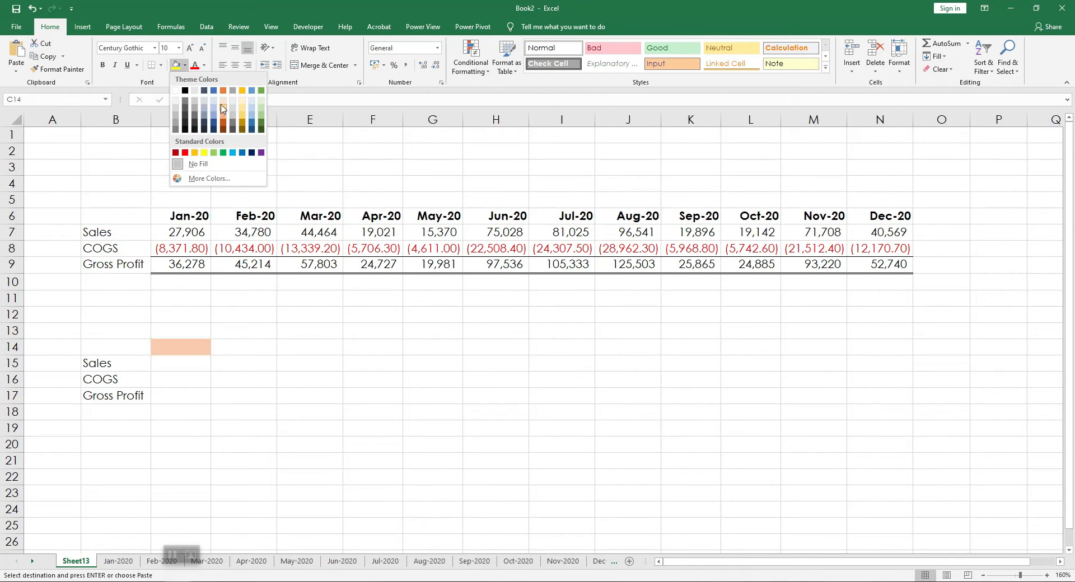
left_click(206, 27)
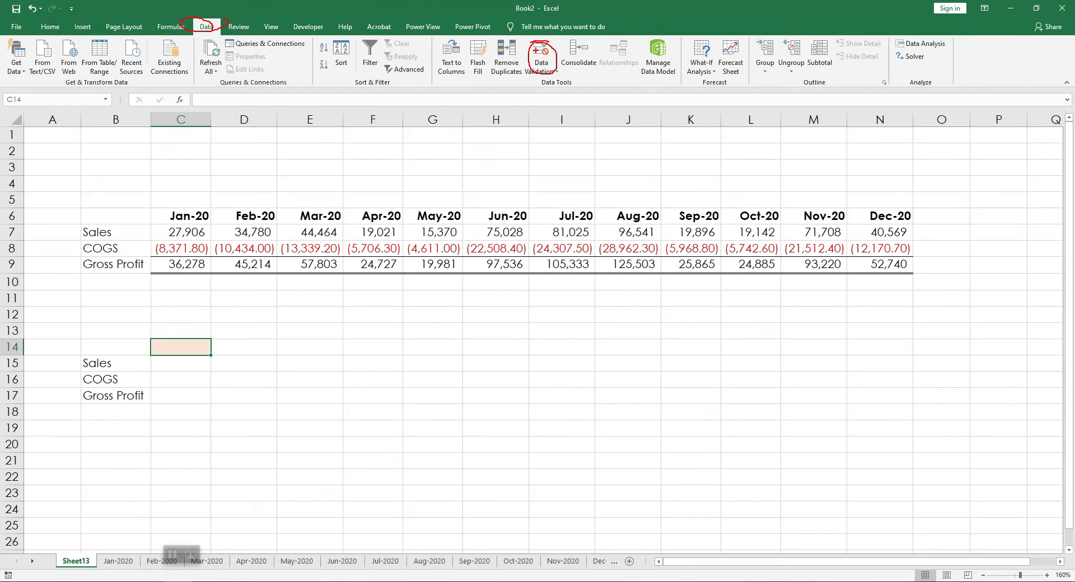
- Apply list data validation to C14 sourced from the month headers =$C$6:$N$6
left_click(541, 51)
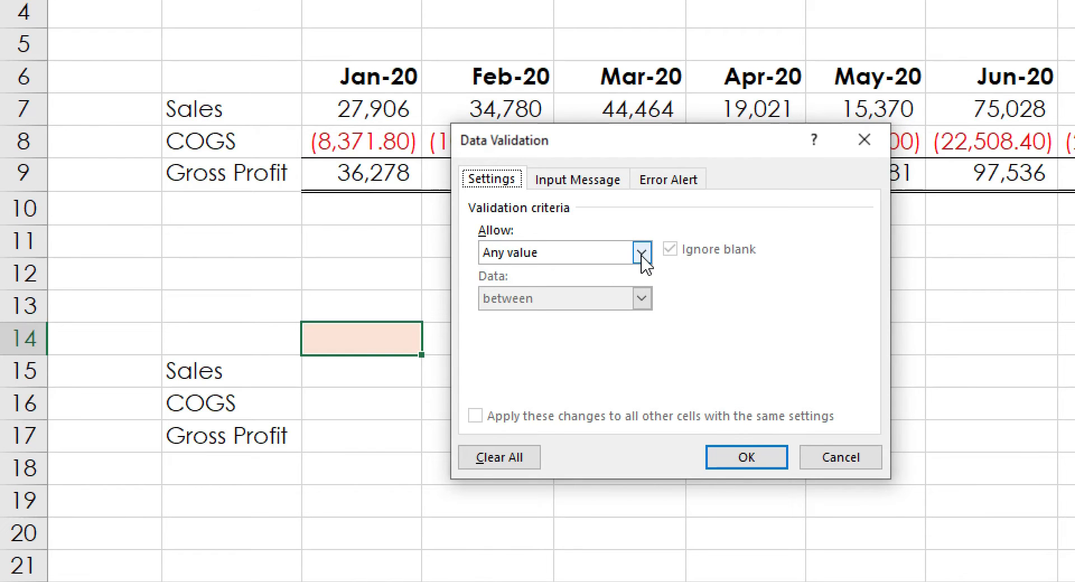
left_click(640, 252)
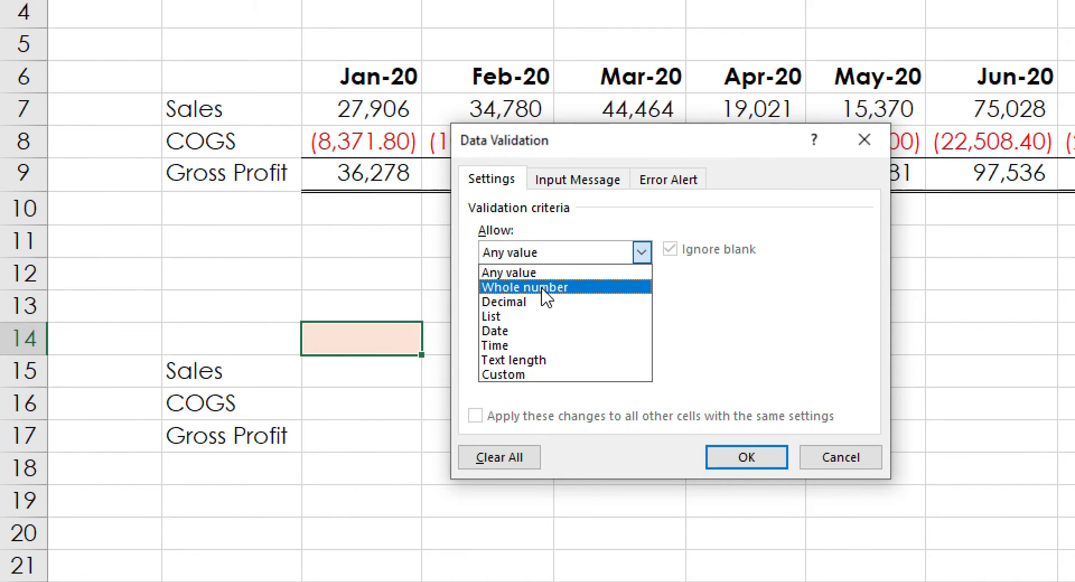
mouse_move(490, 315)
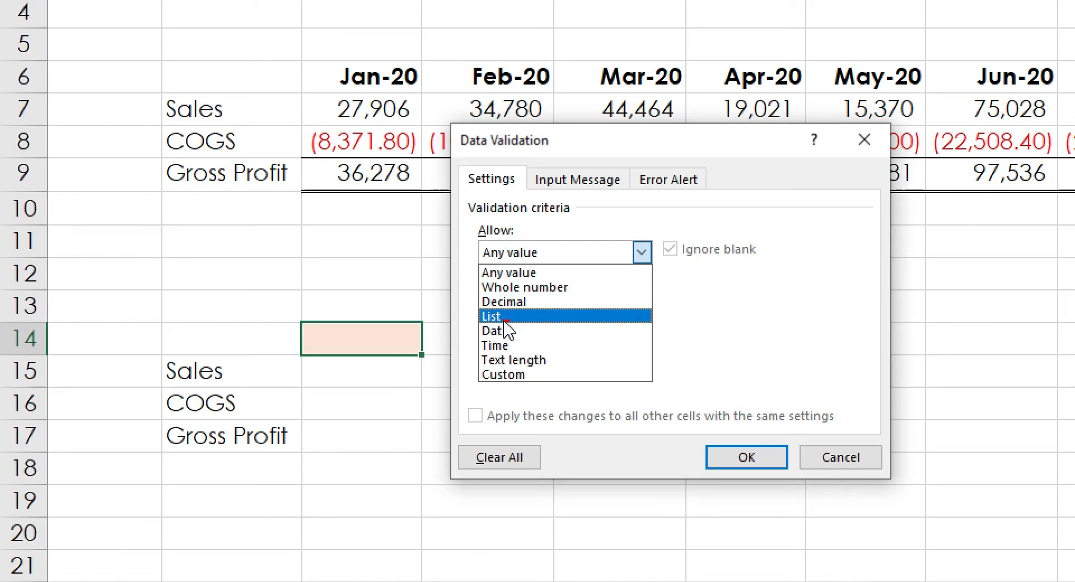
left_click(491, 315)
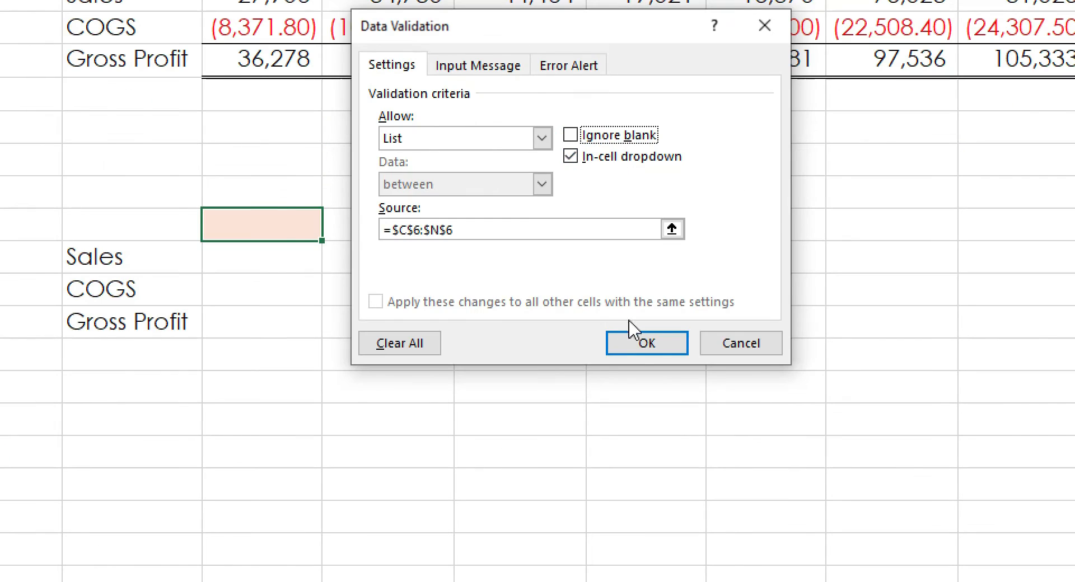
left_click(645, 343)
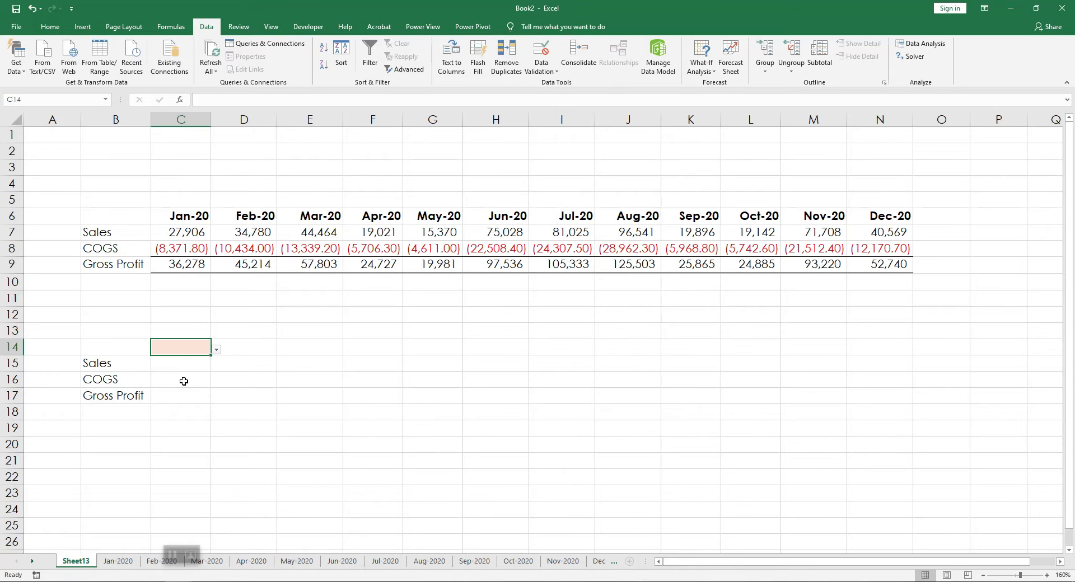
mouse_move(219, 358)
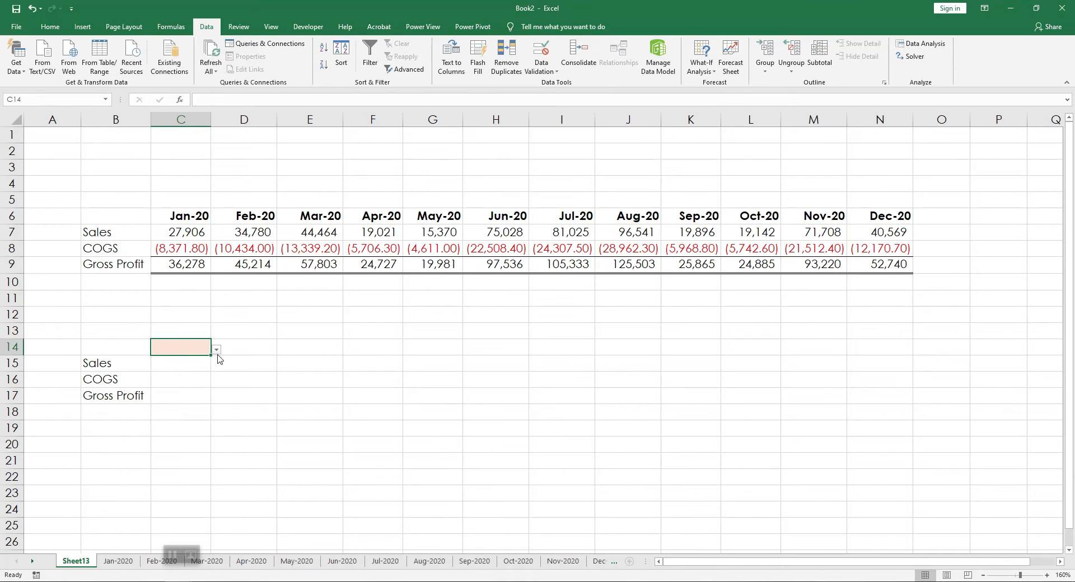
- Pick a month from C14's new drop-down, which displays as the serial number 43891
left_click_drag(181, 215, 561, 215)
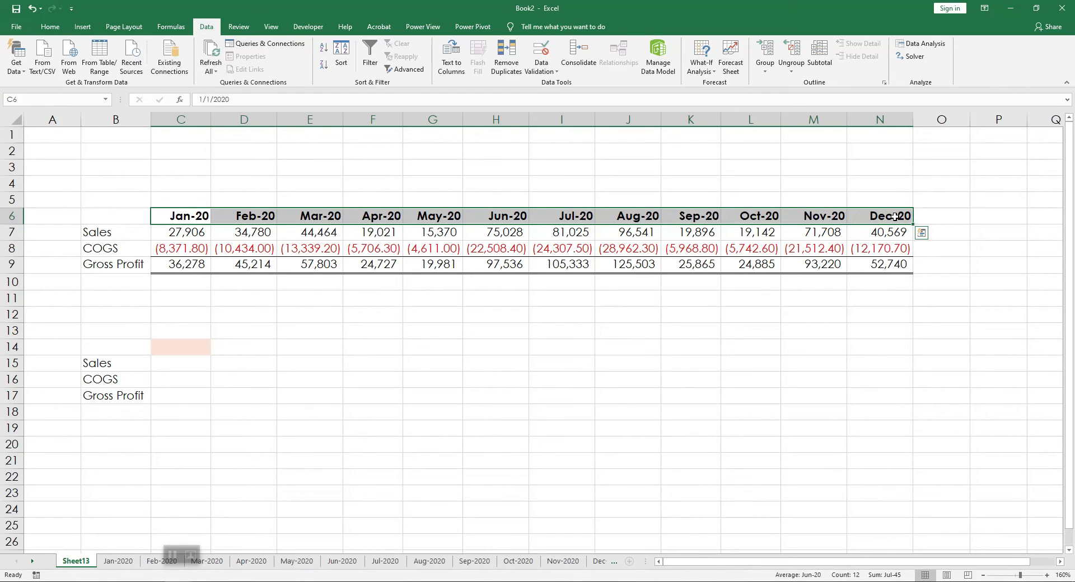
mouse_move(181, 341)
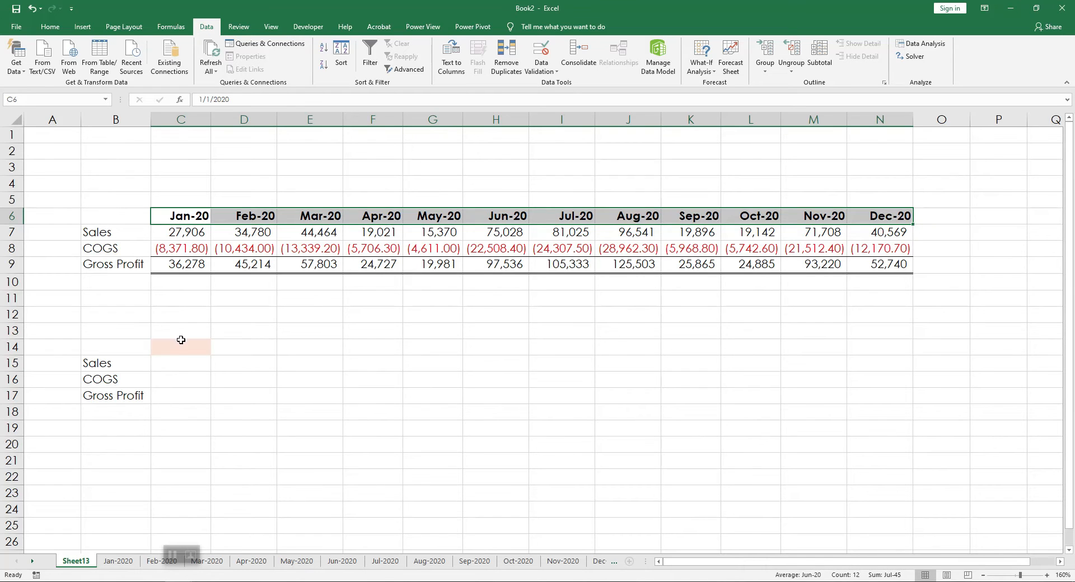
left_click(215, 347)
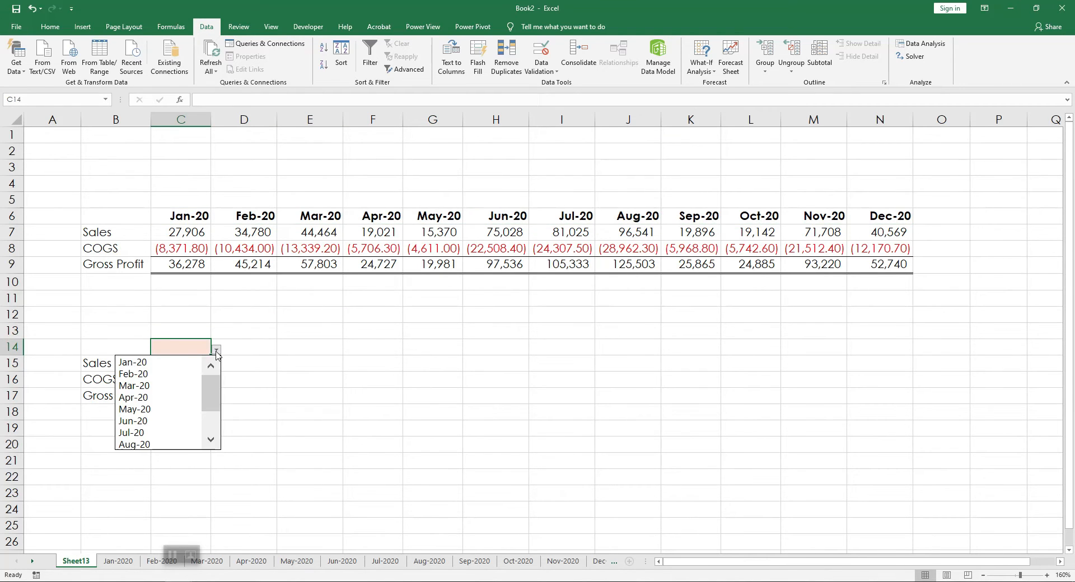
left_click(132, 361)
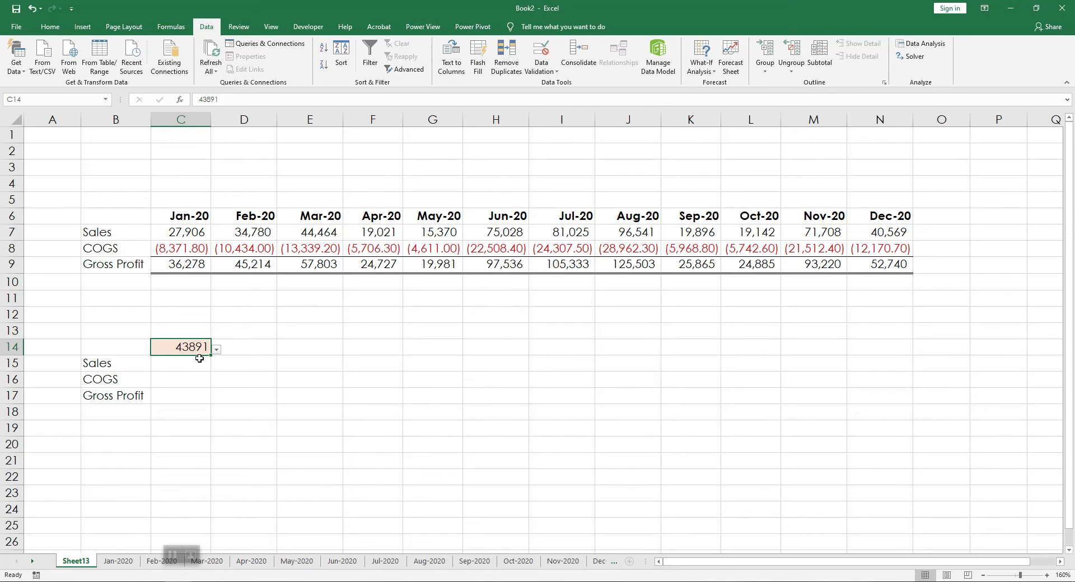
- Give C14 the custom number format mmm-yy so it shows Mar-20
right_click(180, 345)
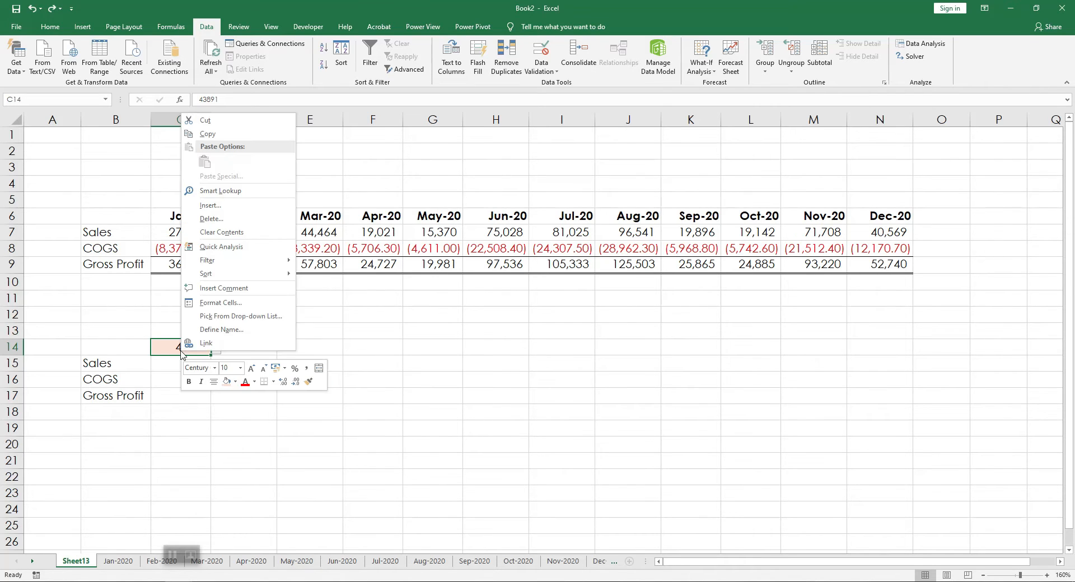
mouse_move(228, 310)
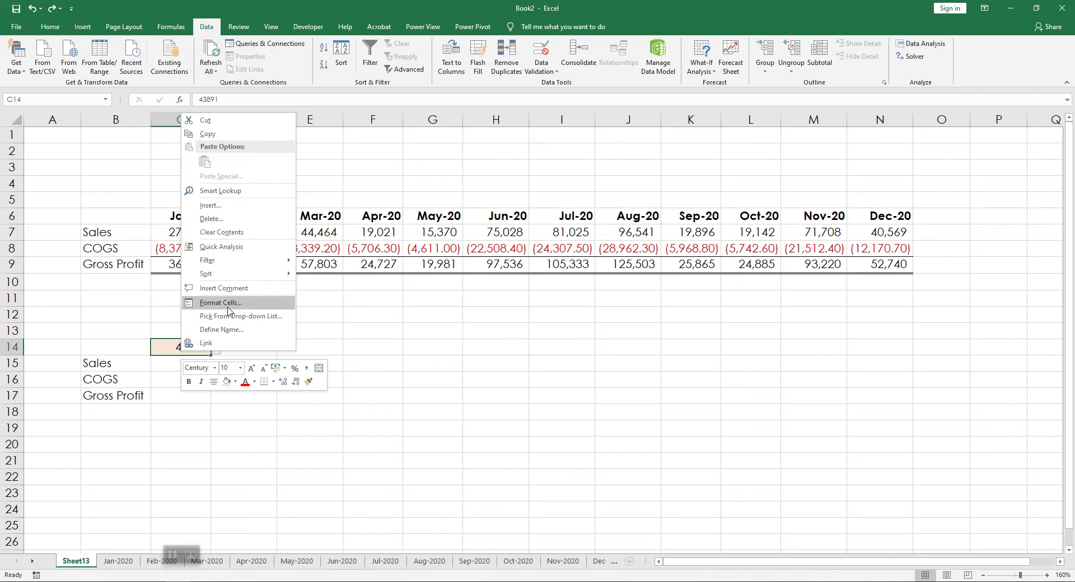
left_click(219, 302)
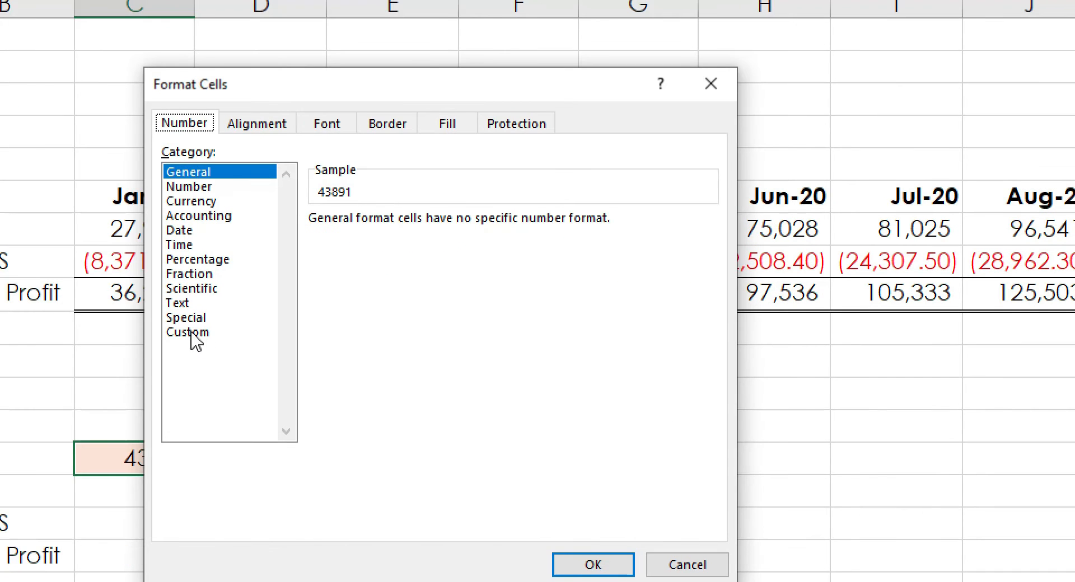
left_click(187, 331)
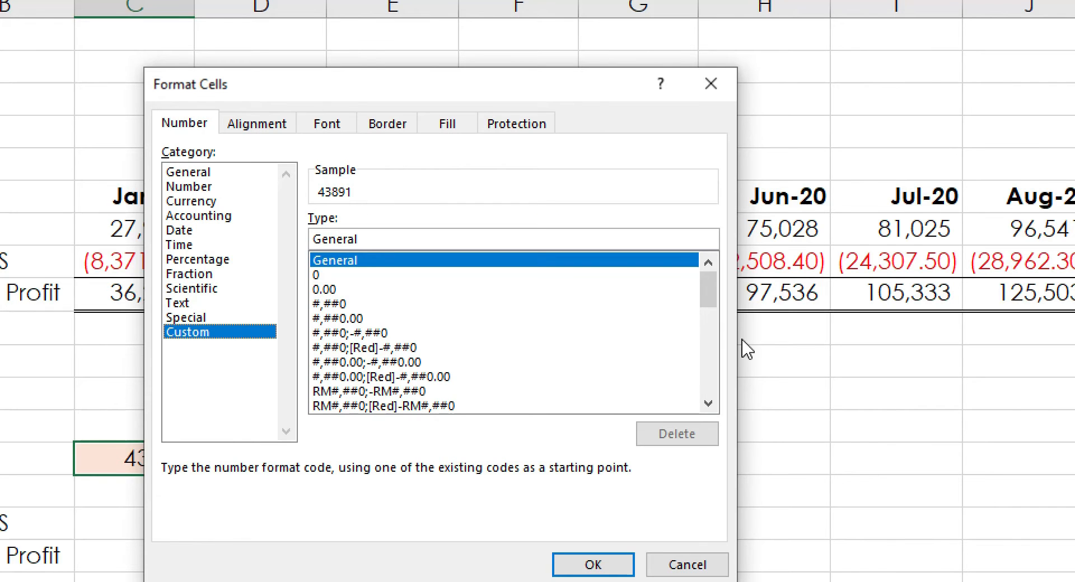
scroll("down", 3)
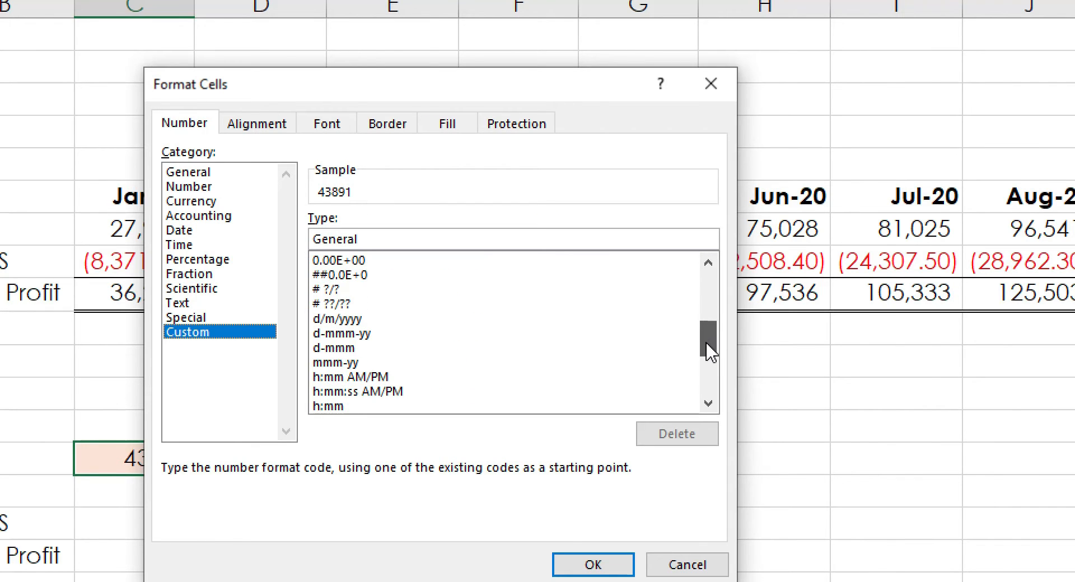
scroll("down", 3)
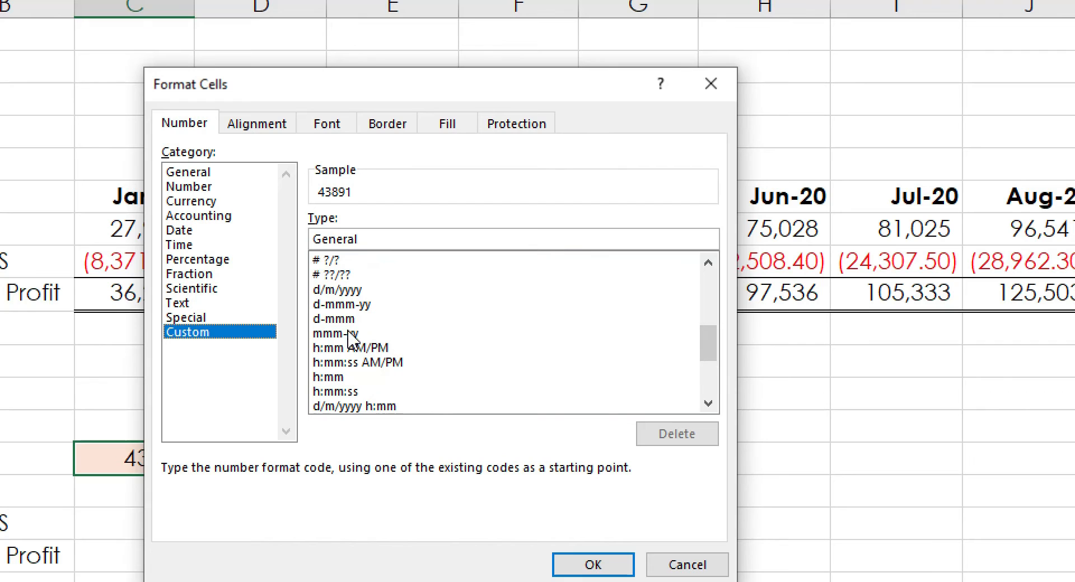
mouse_move(343, 346)
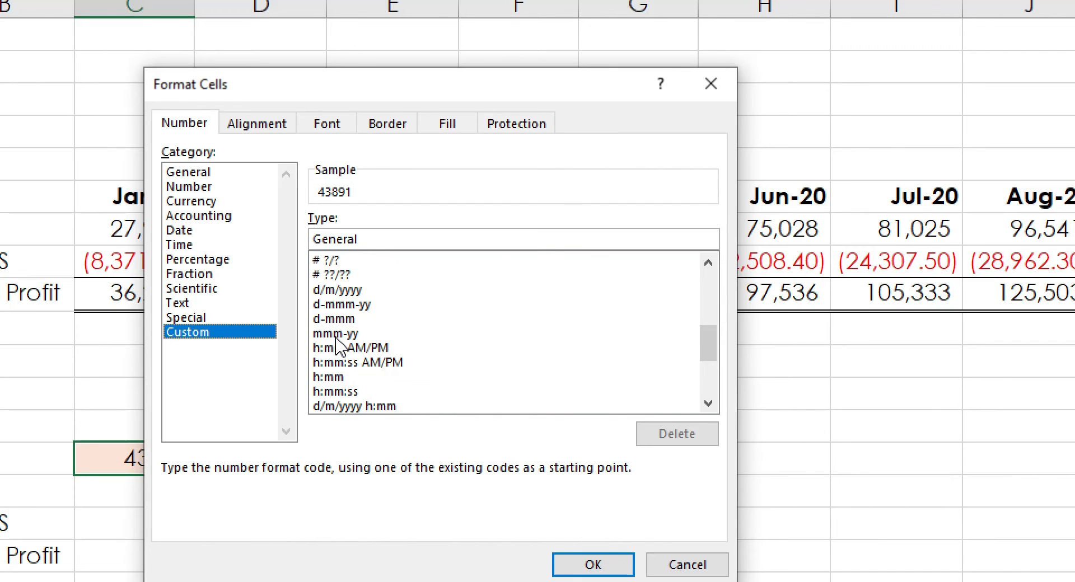
mouse_move(335, 342)
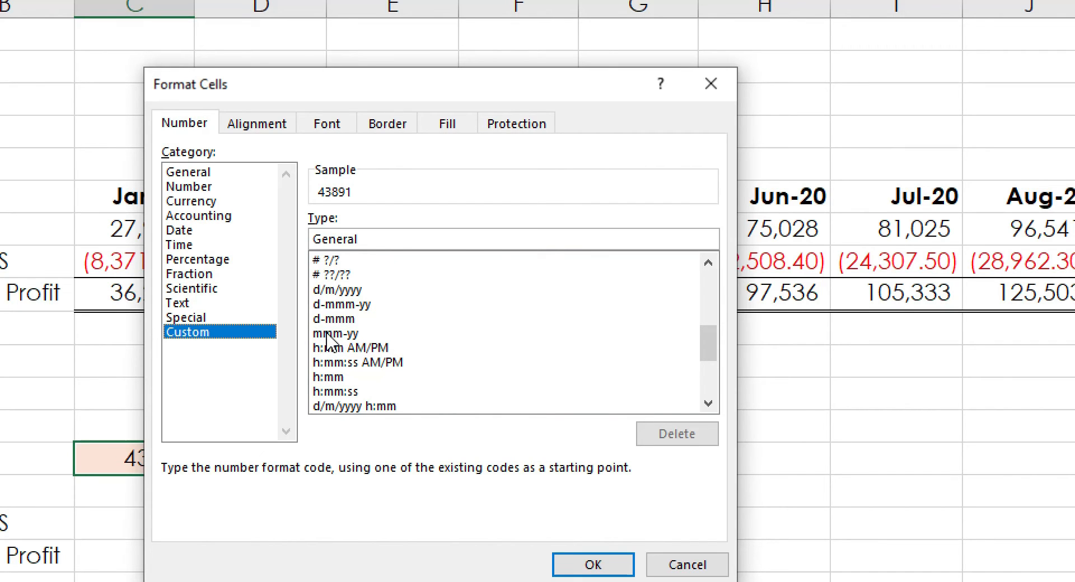
left_click(591, 565)
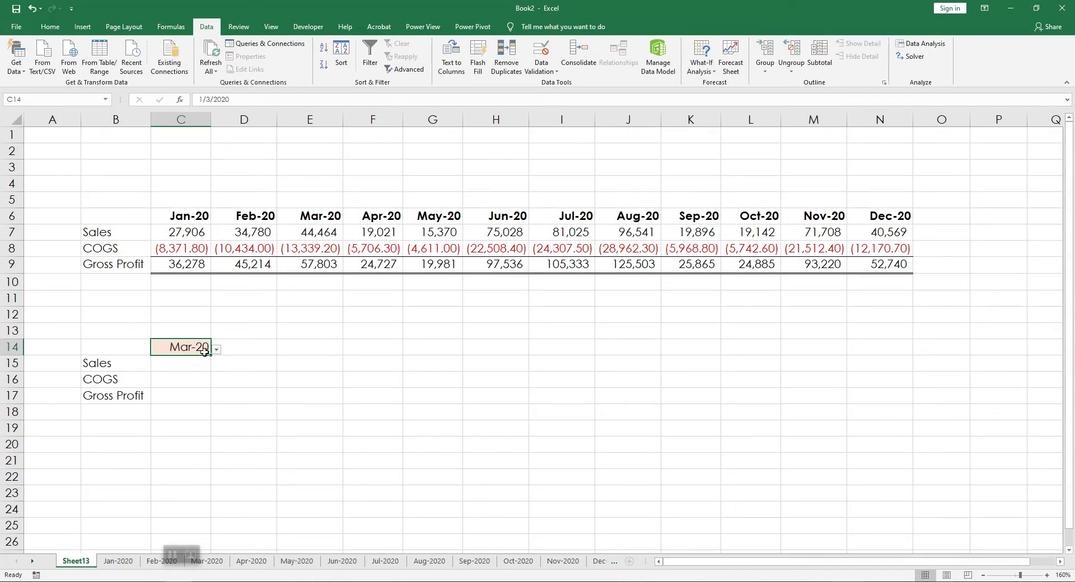
left_click(115, 362)
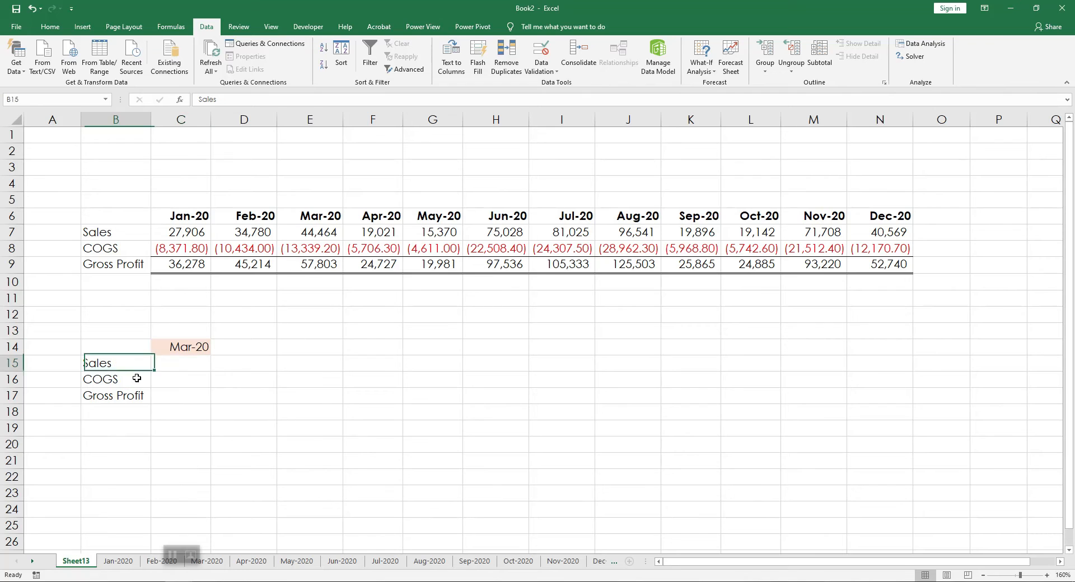
left_click_drag(115, 363, 115, 395)
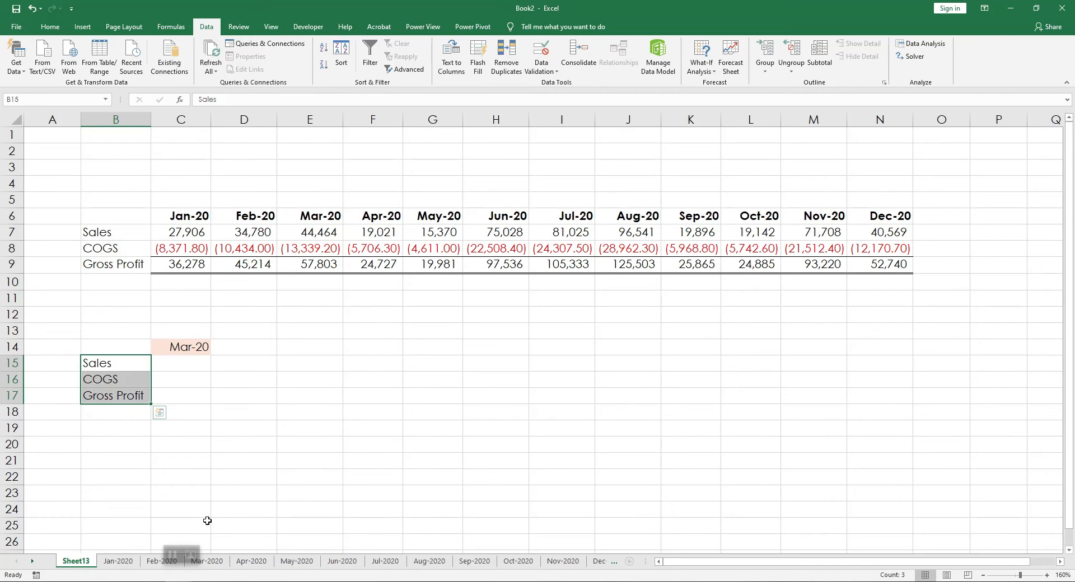
left_click(118, 561)
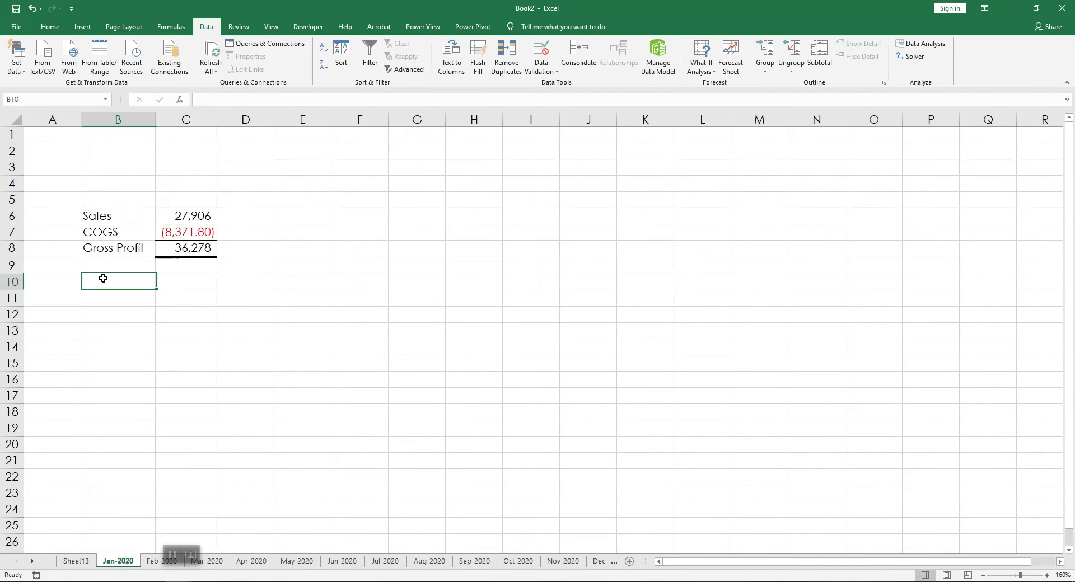
left_click(118, 215)
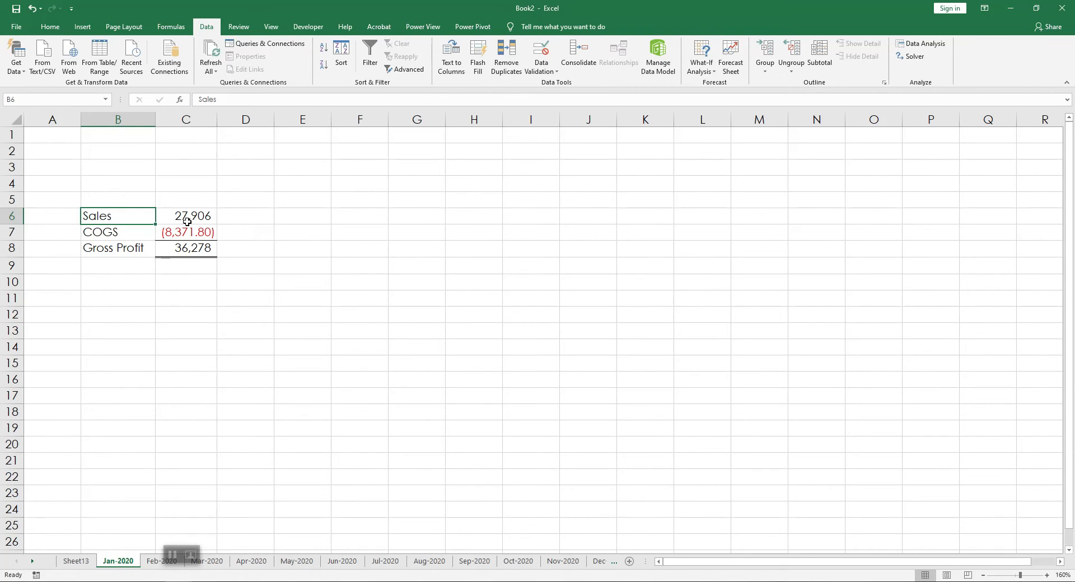
left_click(186, 215)
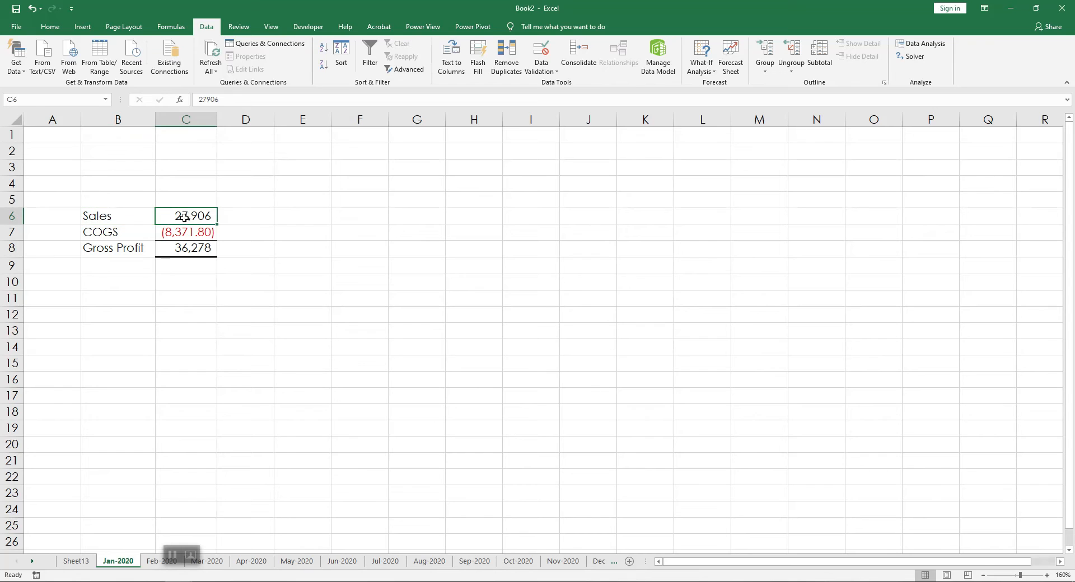
left_click_drag(185, 215, 185, 248)
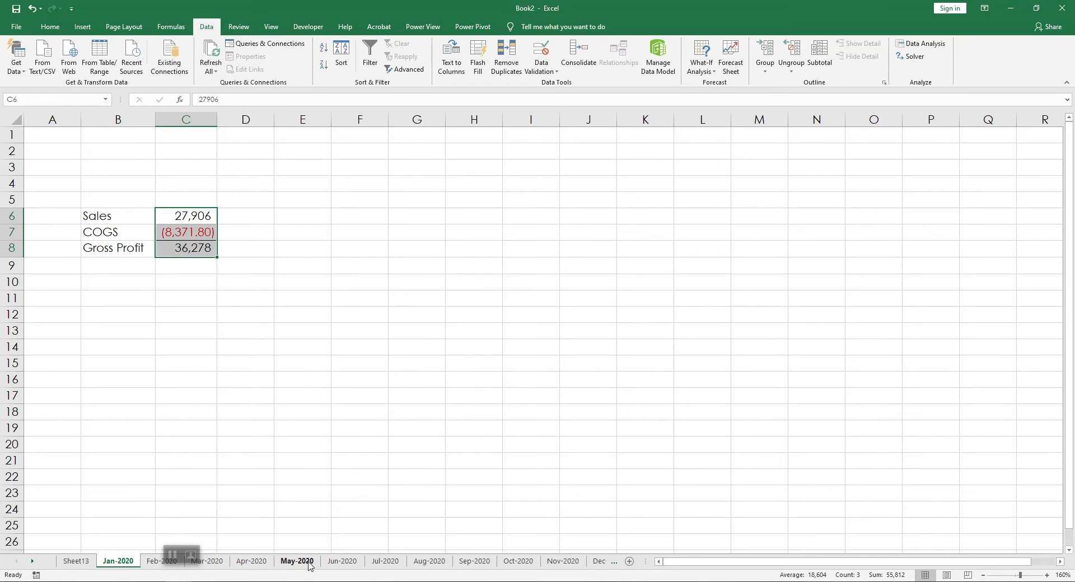
left_click(429, 561)
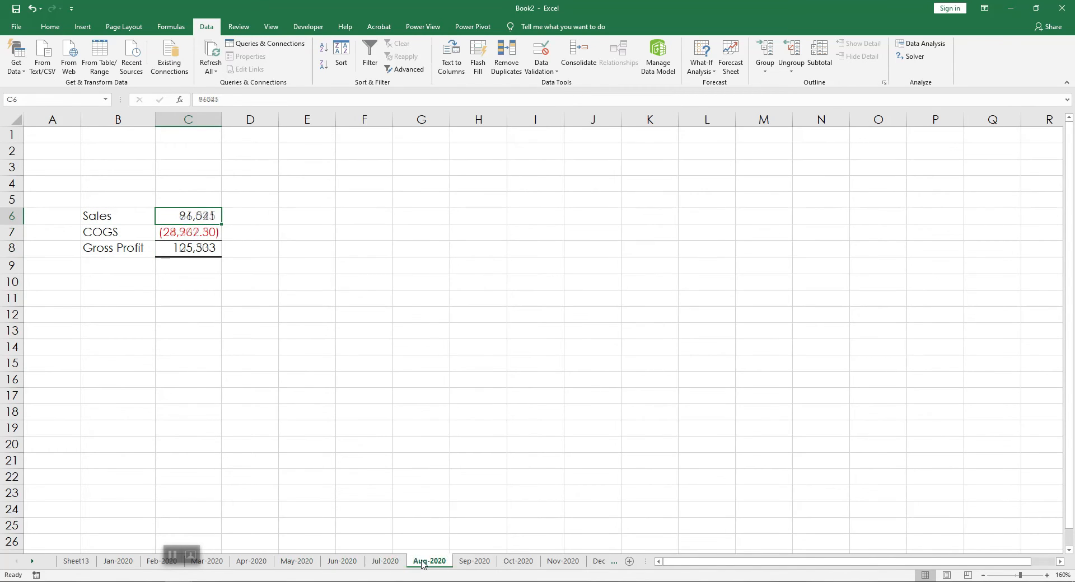
left_click(473, 561)
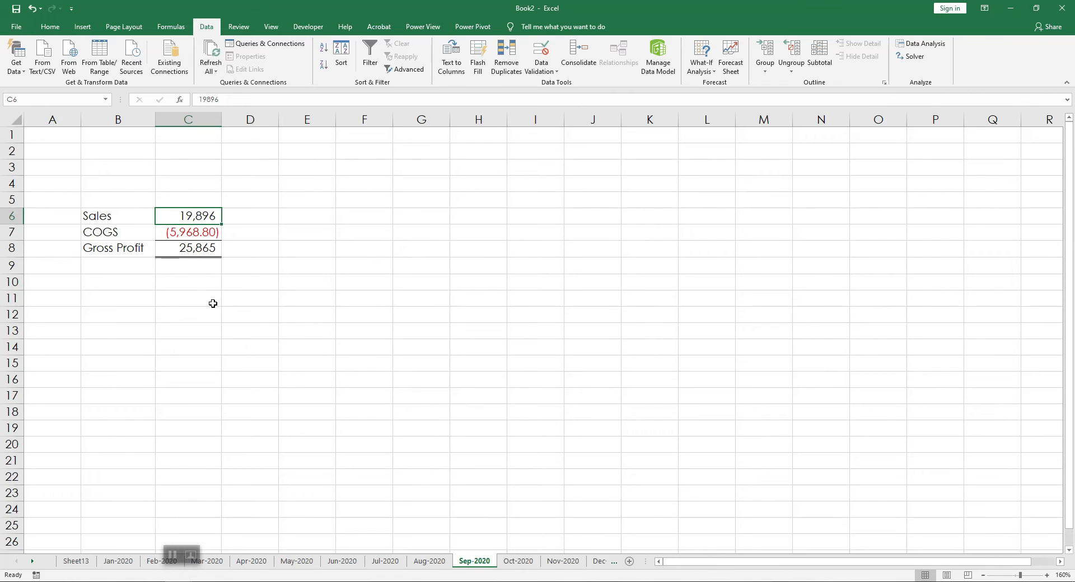
mouse_move(194, 218)
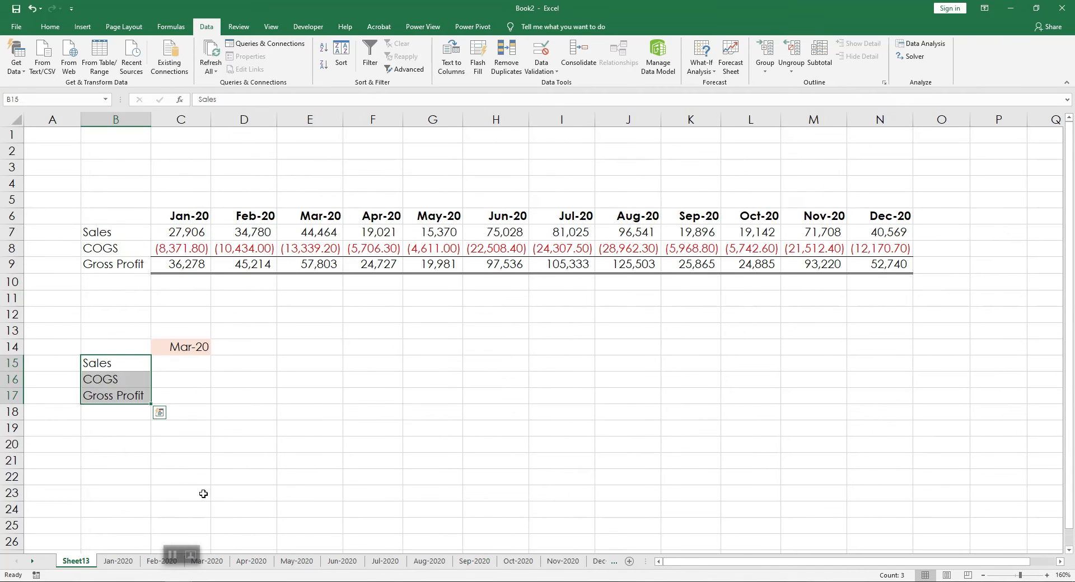
- Enter the address text C6 in D15 beside the Sales label
left_click(243, 364)
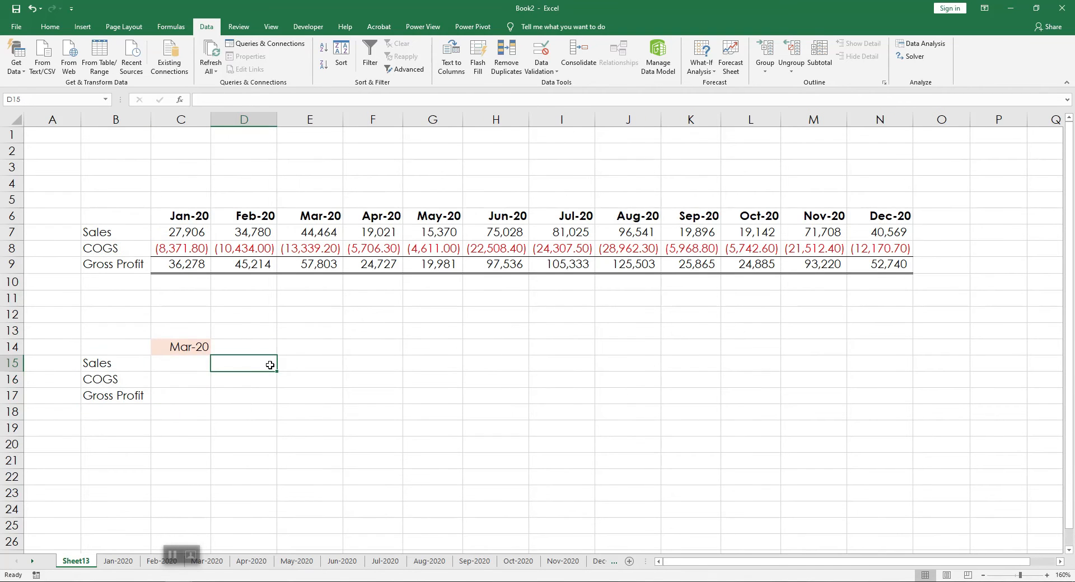
type("C6")
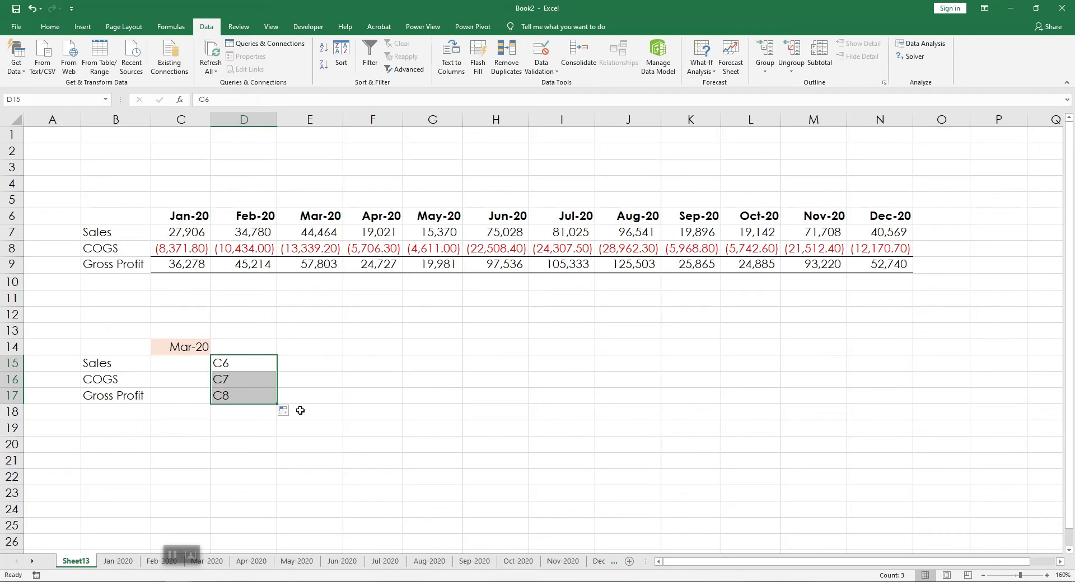
mouse_move(179, 449)
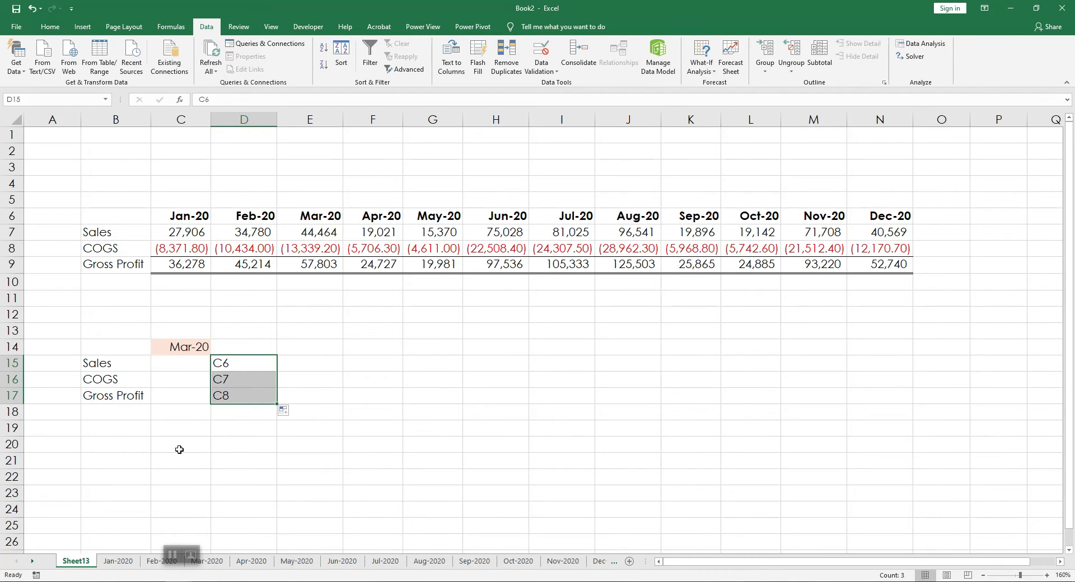
mouse_move(197, 477)
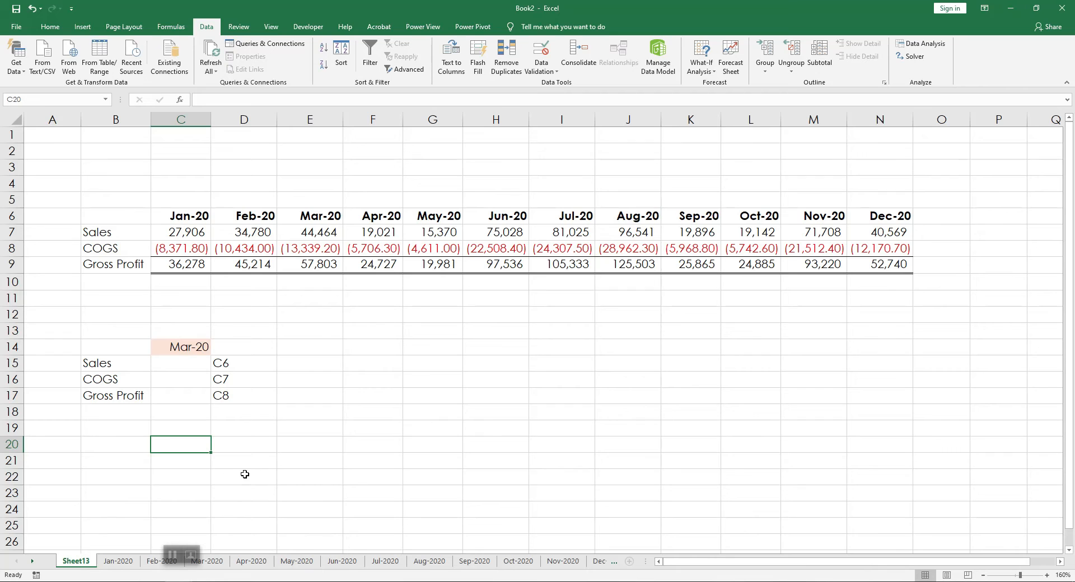
- Link C20 to May-2020 Sales (15370) and show ='May-2020'!C6 via FORMULATEXT in C21
type("=")
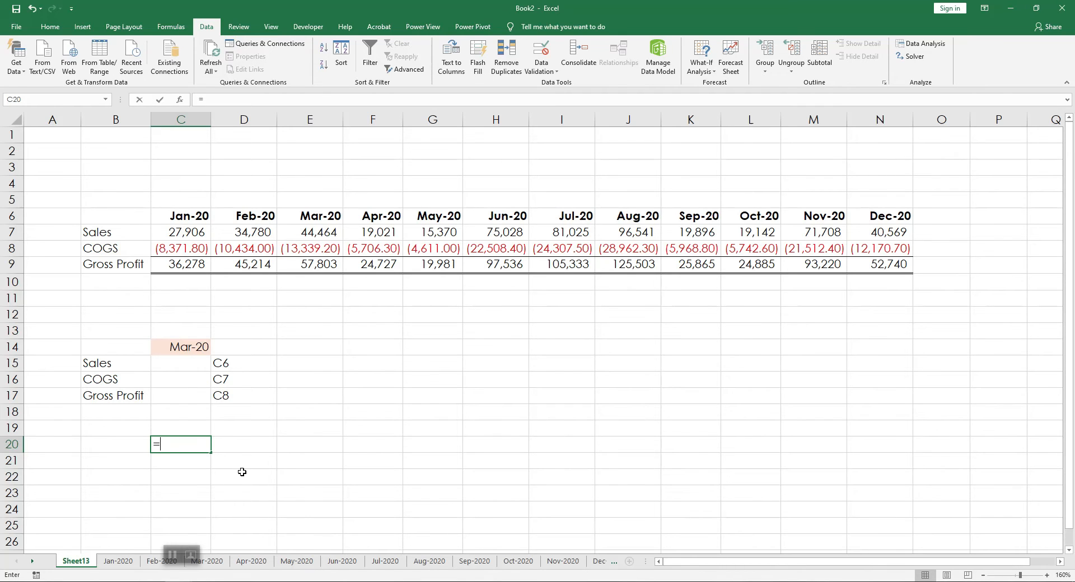
left_click(296, 560)
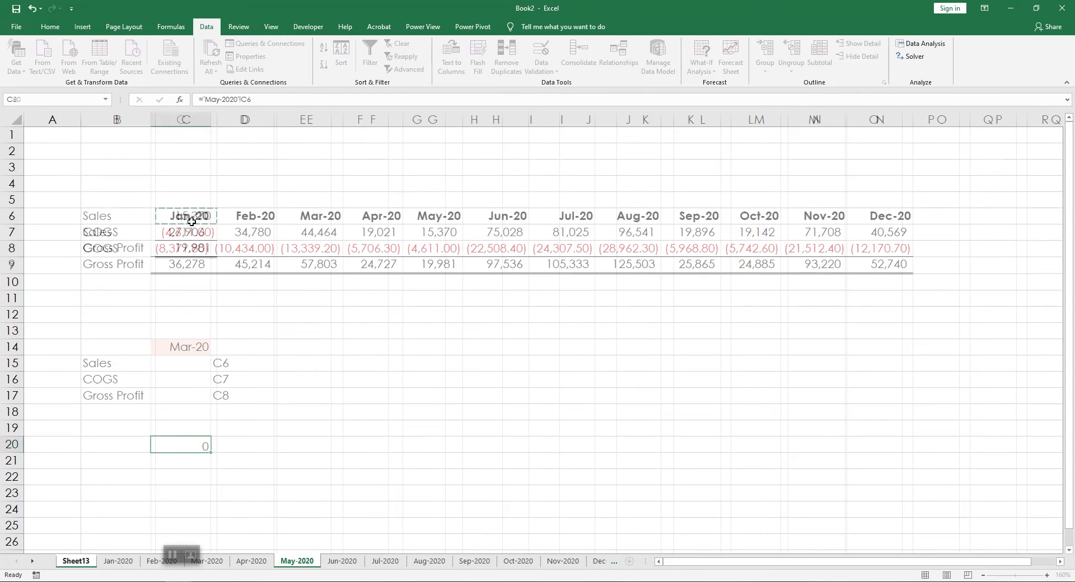
type("=form")
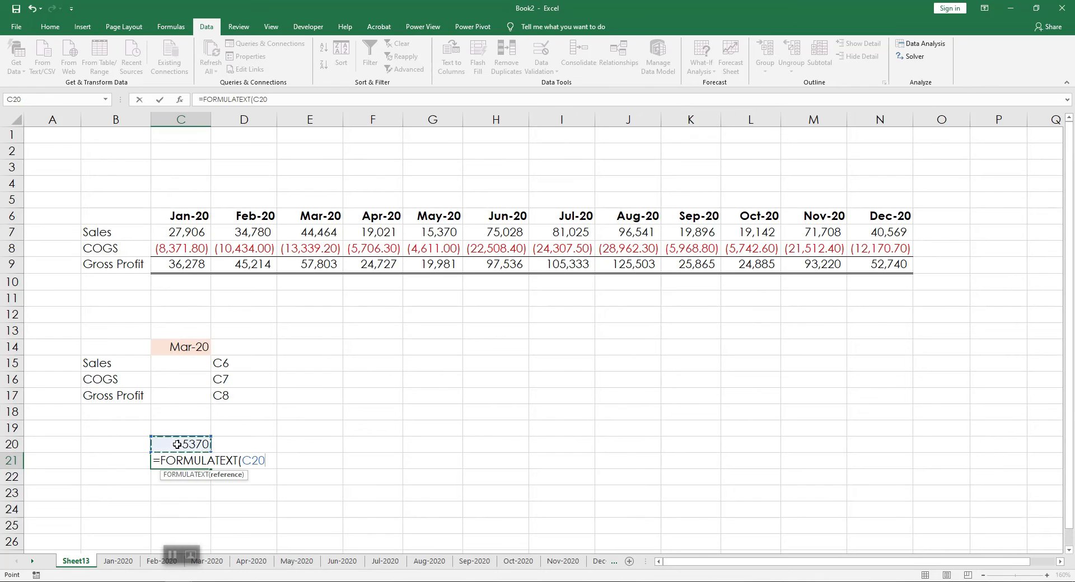
key("Return")
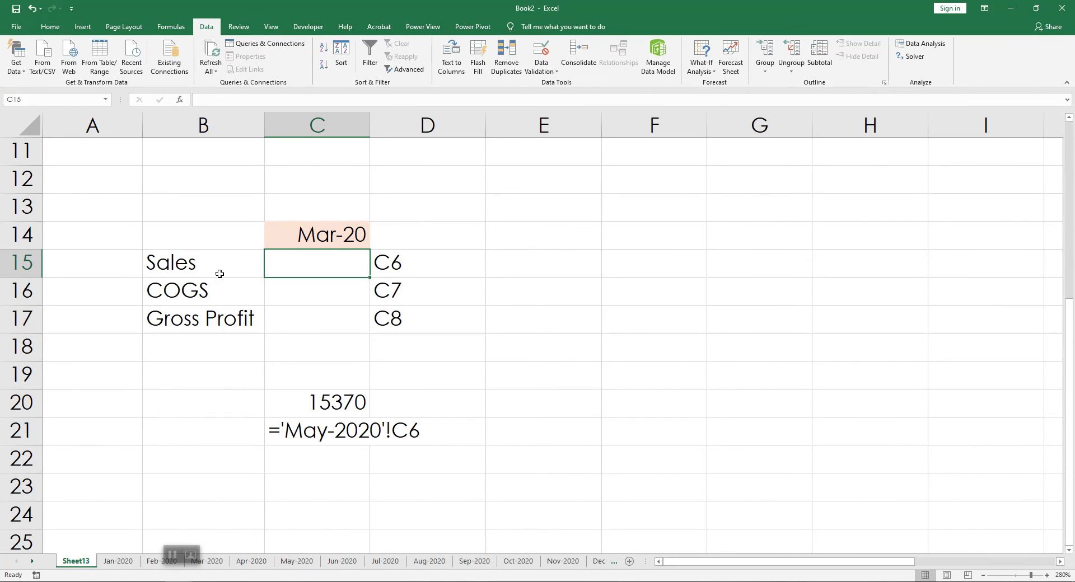
mouse_move(324, 271)
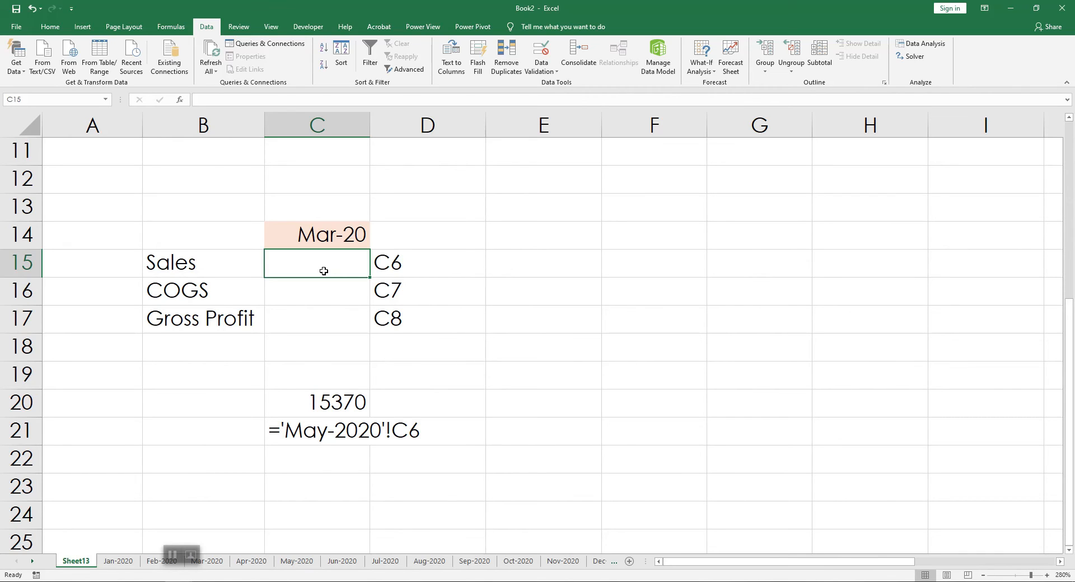
- Enter =INDIRECT("'"&C14&"'!"&D15) in C15, which currently returns #REF!
type("=ind")
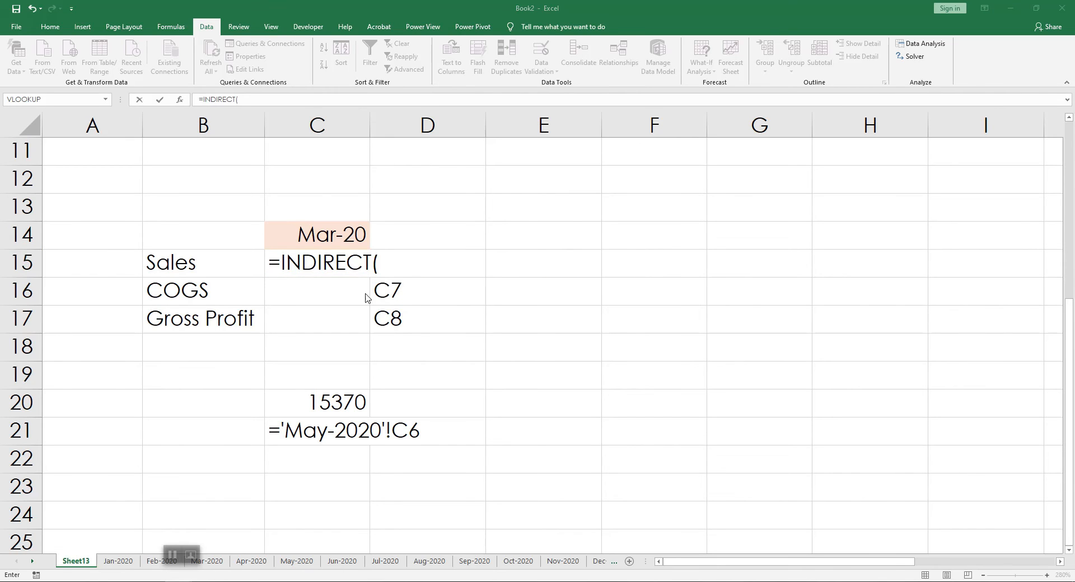
mouse_move(358, 335)
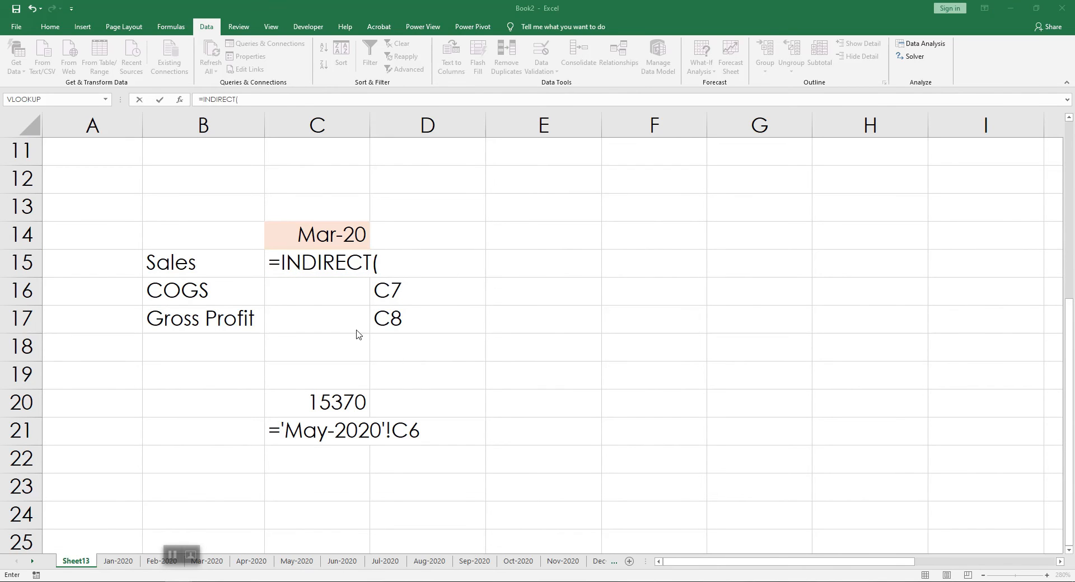
left_click(340, 431)
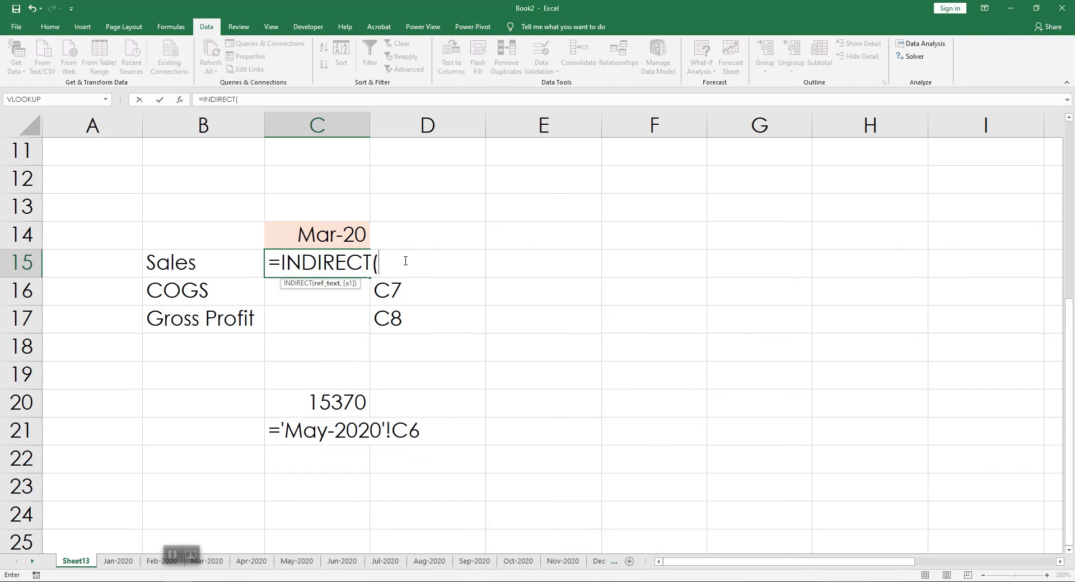
type("\"")
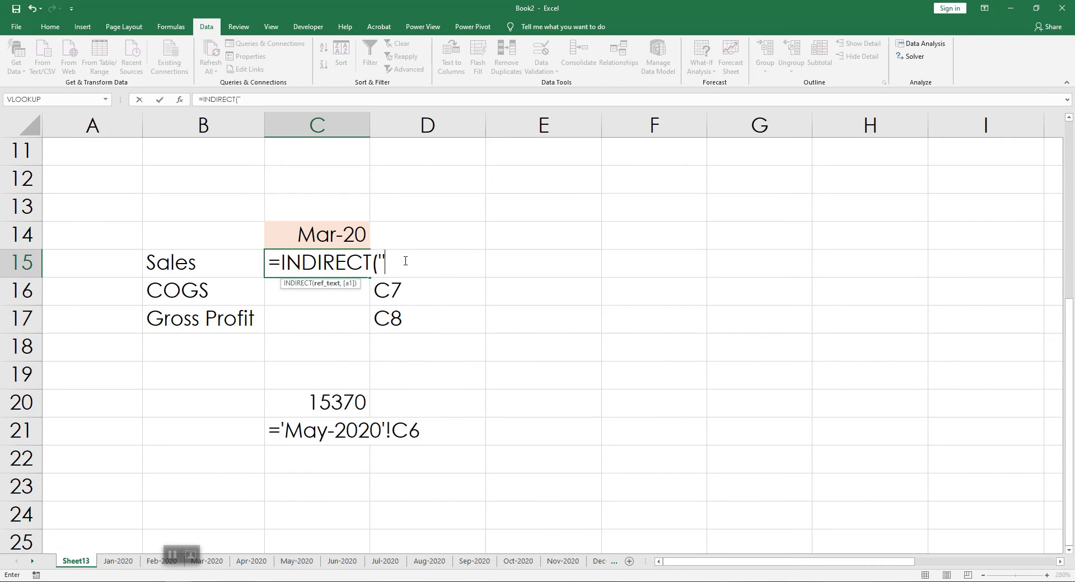
type("\"")
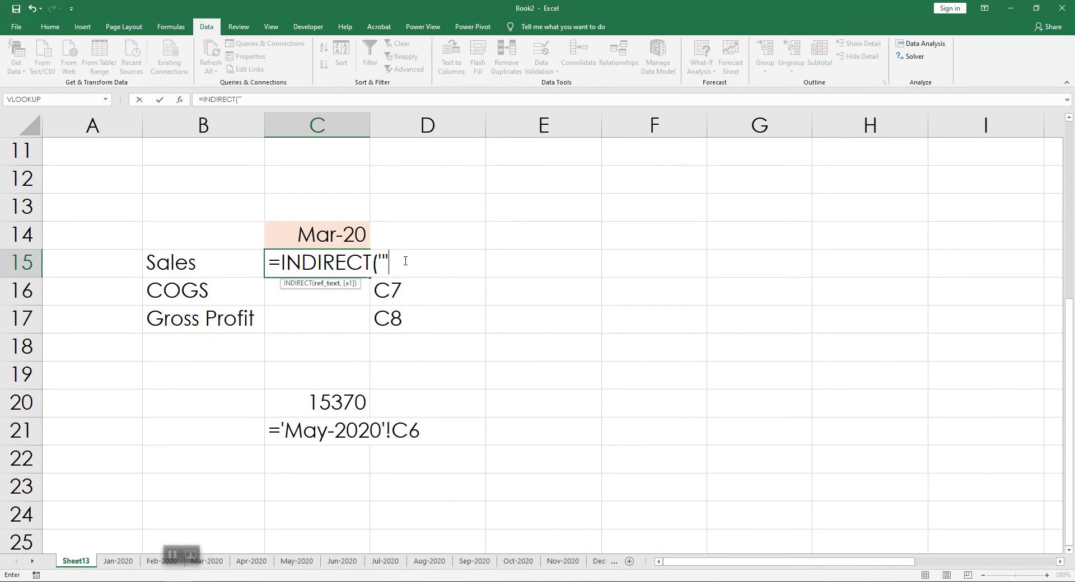
type("\"&")
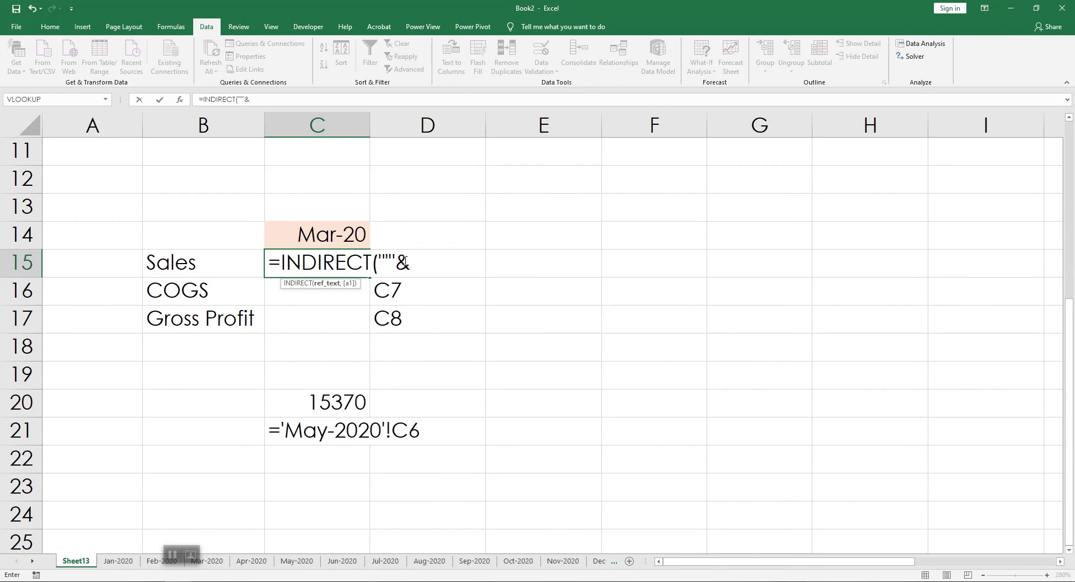
left_click(317, 234)
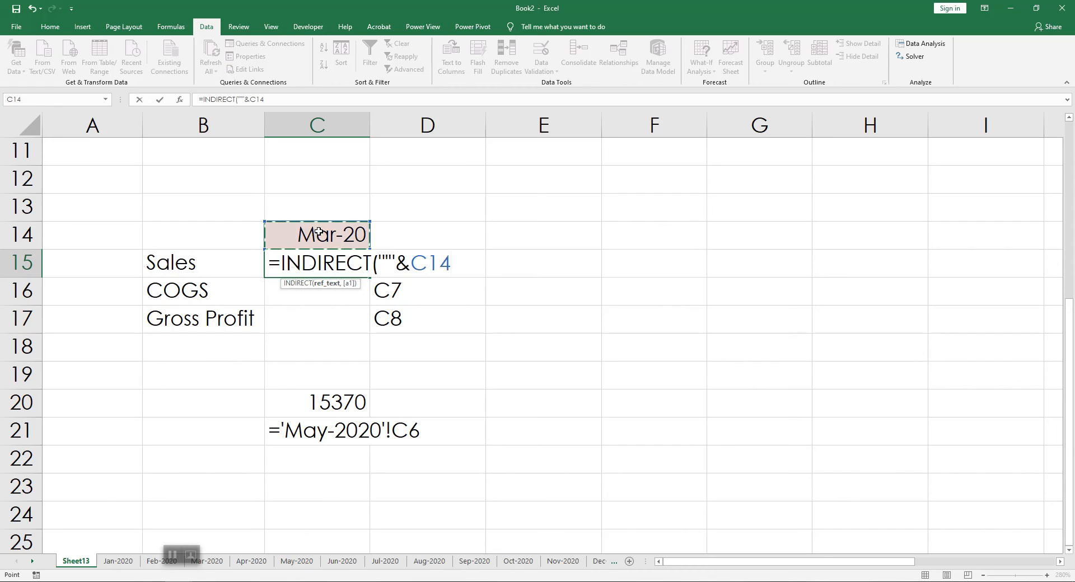
type("&\"")
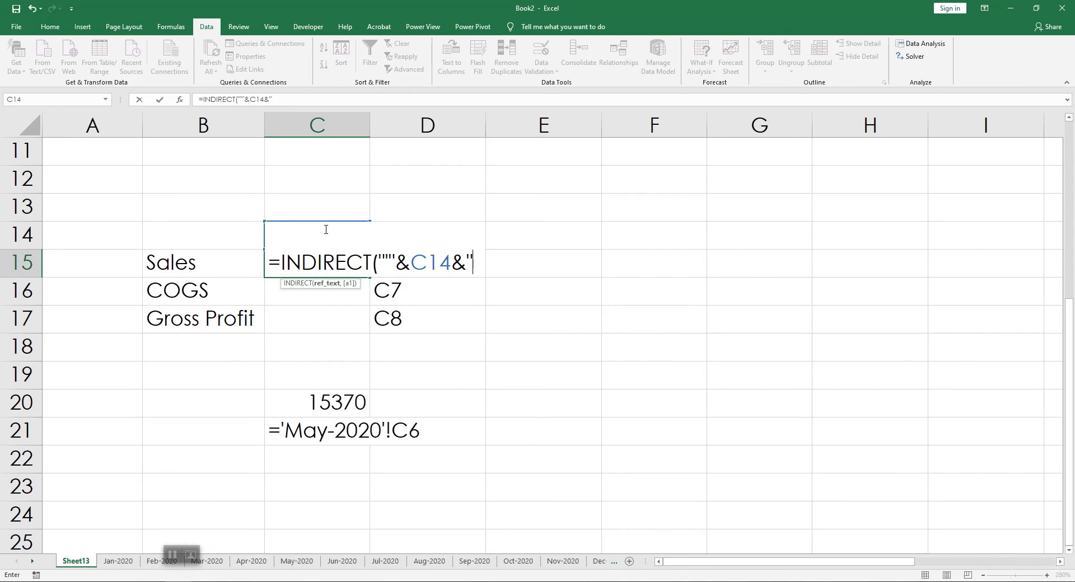
type("\"")
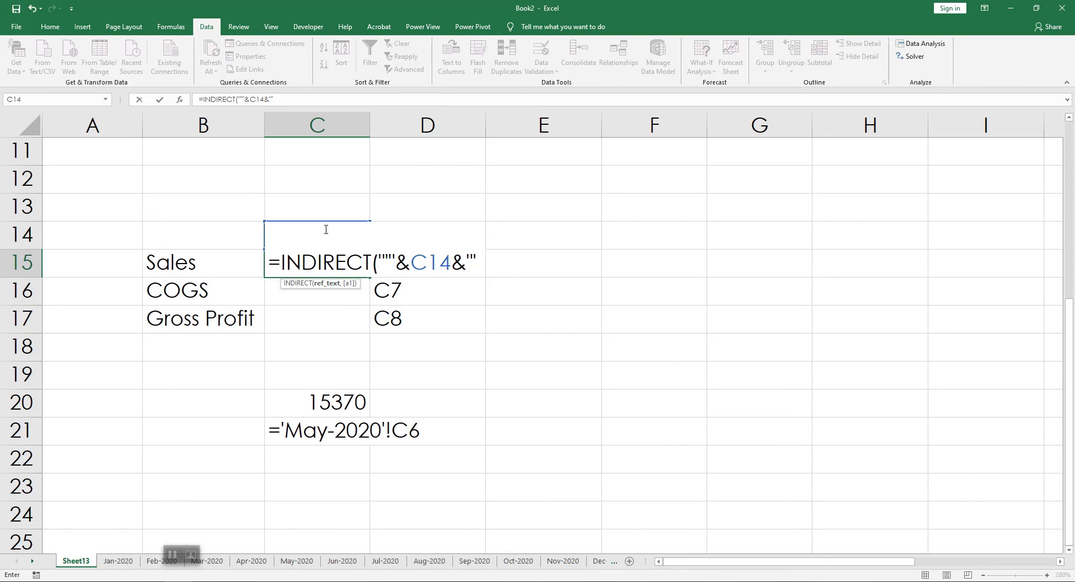
type("!")
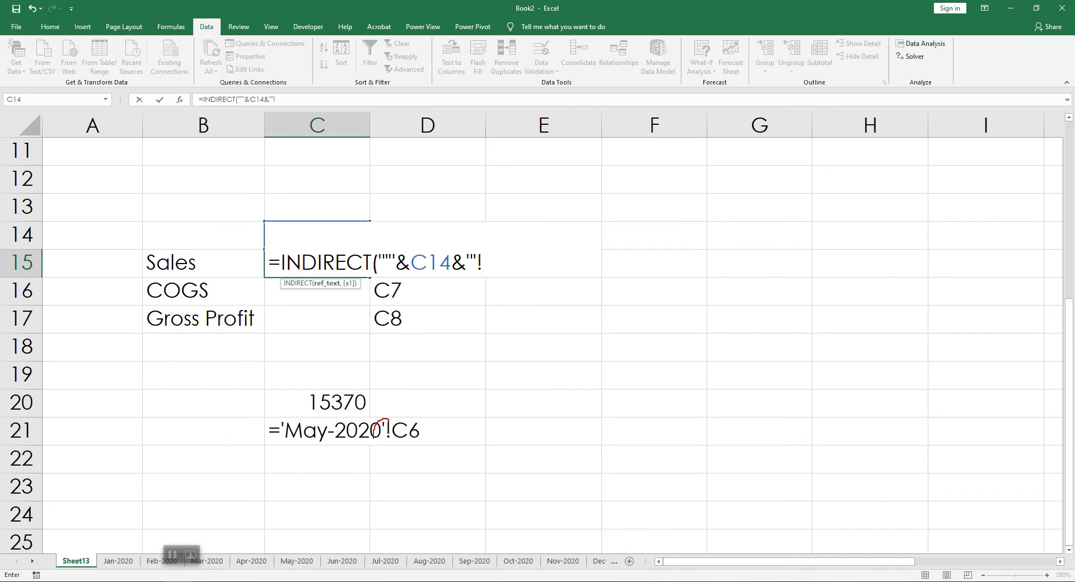
type("\"\"")
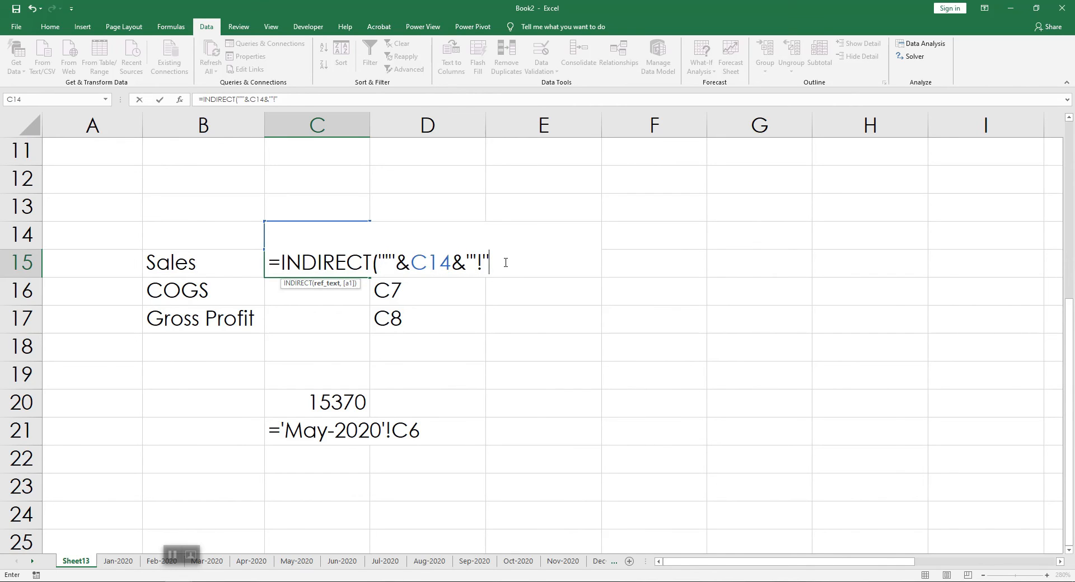
type("&")
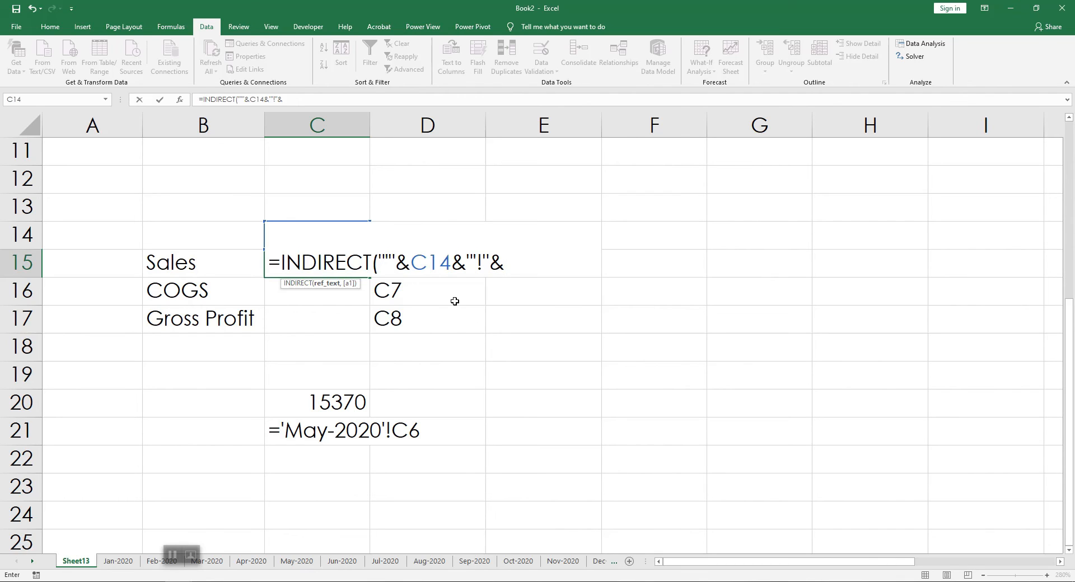
left_click(426, 262)
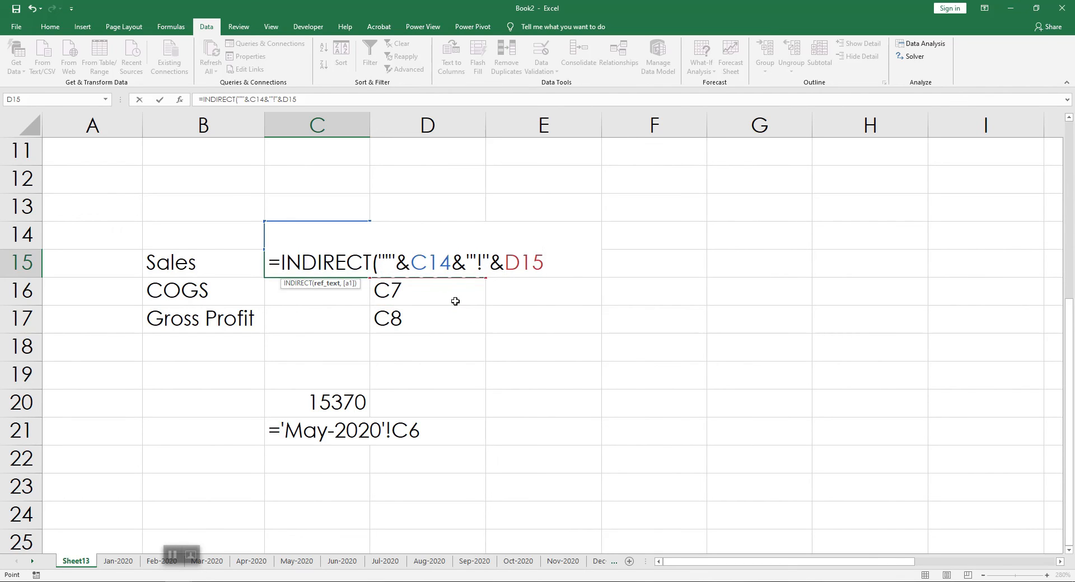
mouse_move(462, 410)
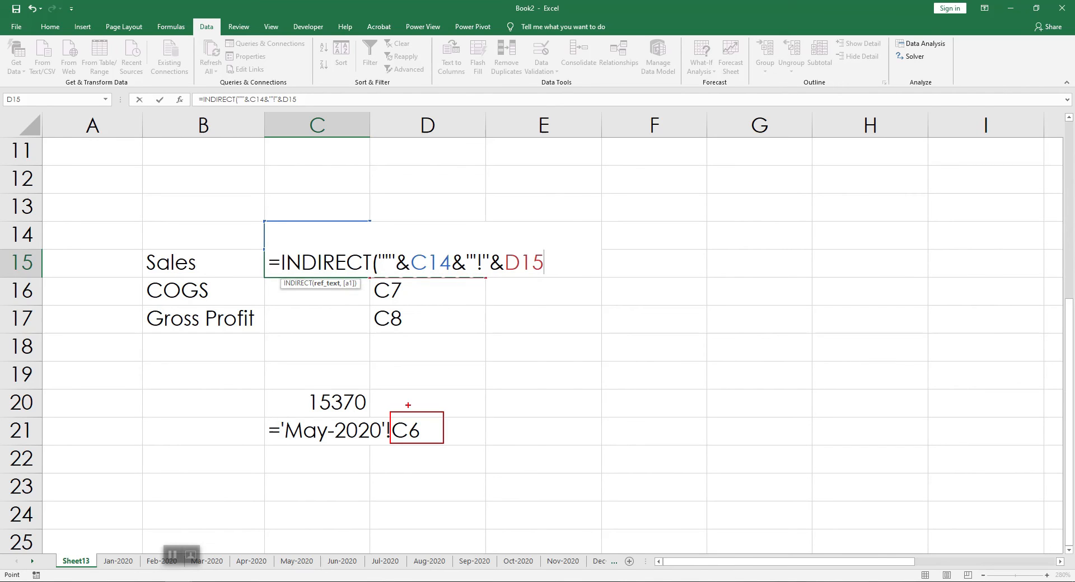
key("Return")
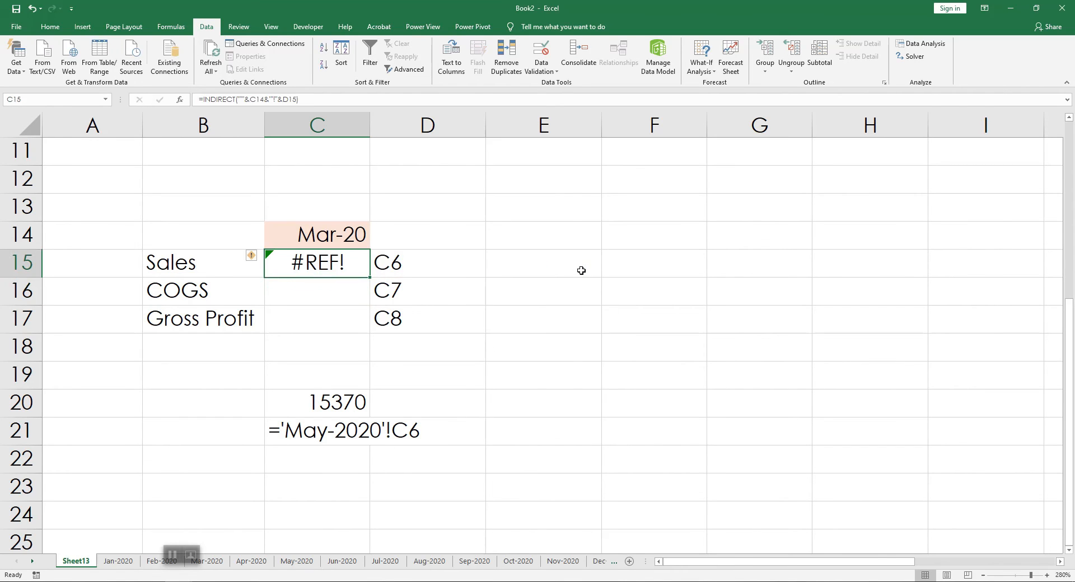
- Change C14's custom format to mmm-yyyy so it displays Mar-2020
left_click(317, 234)
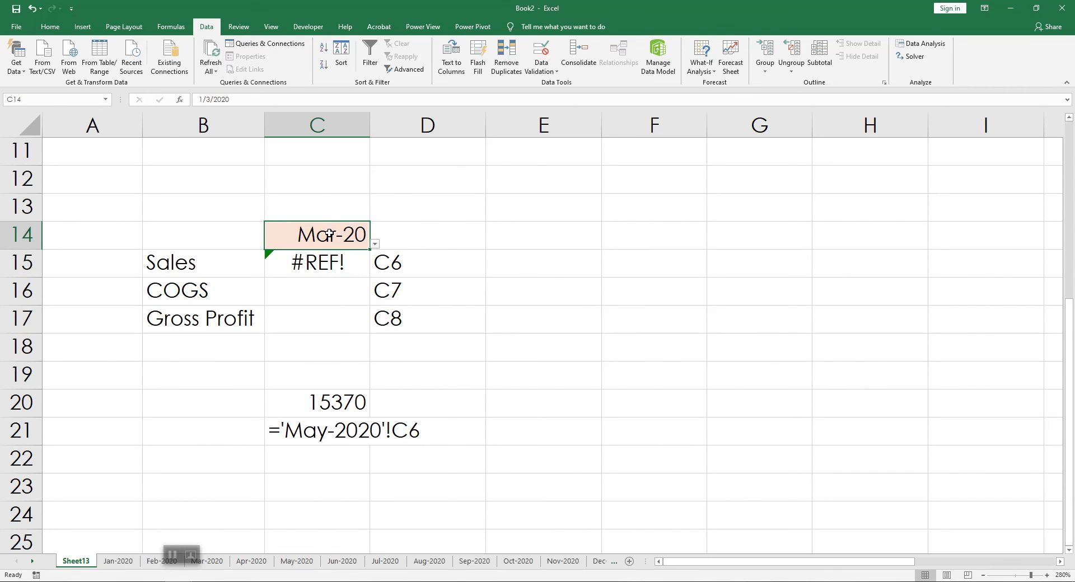
right_click(329, 234)
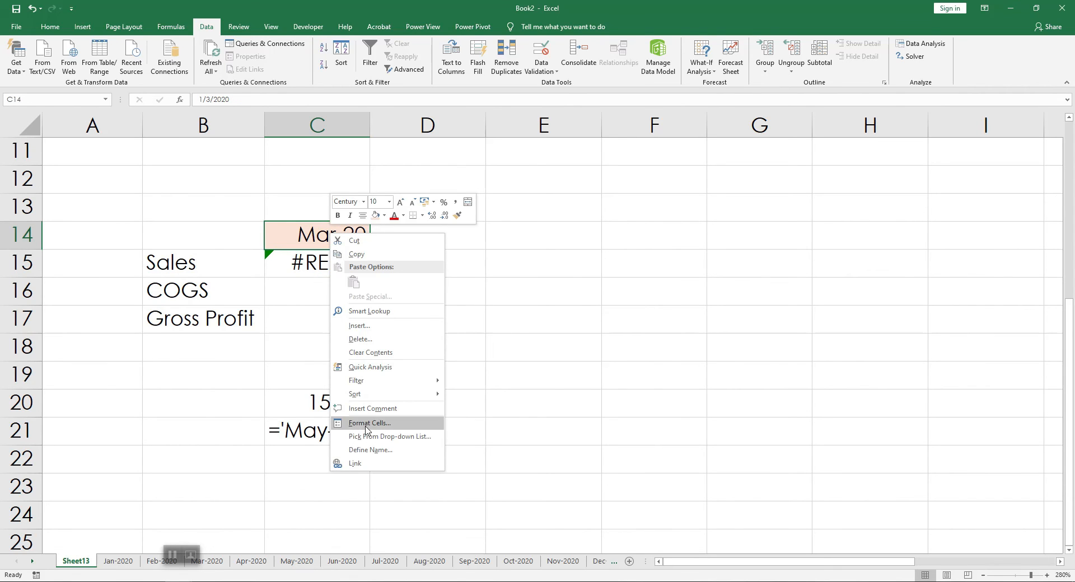
left_click(368, 422)
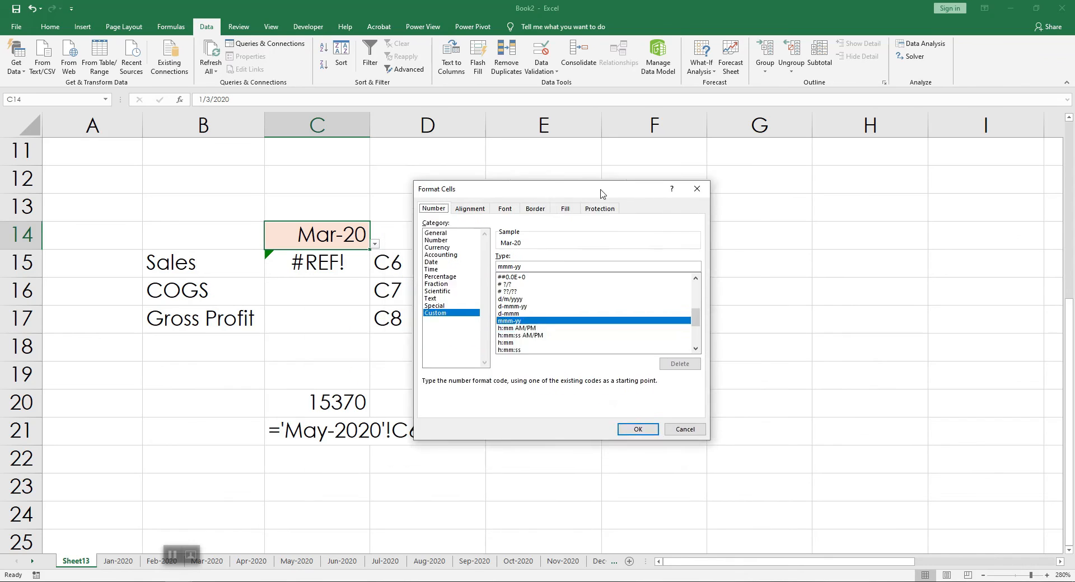
left_click_drag(600, 188, 636, 174)
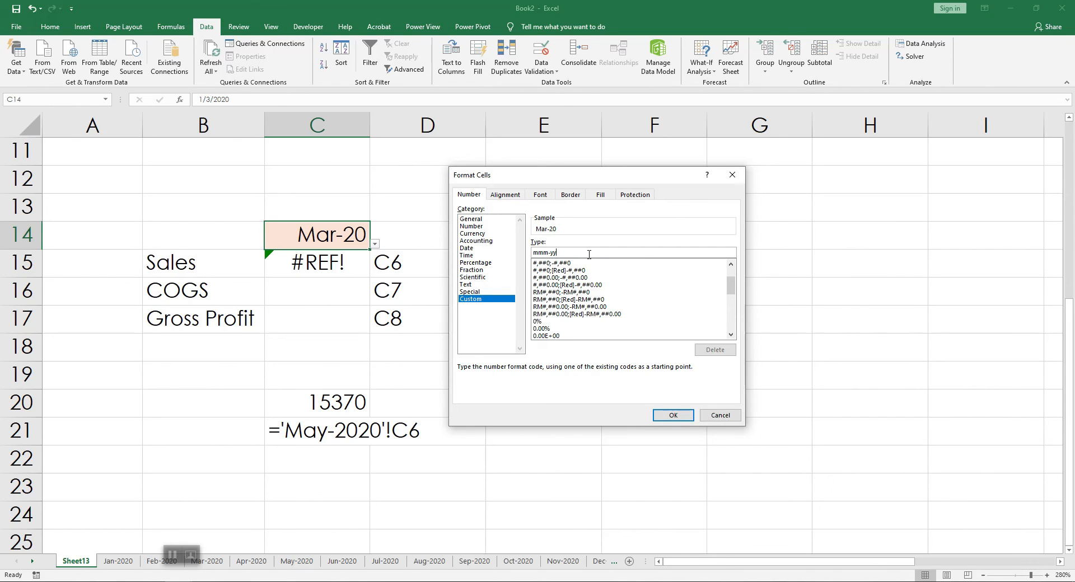
left_click(671, 415)
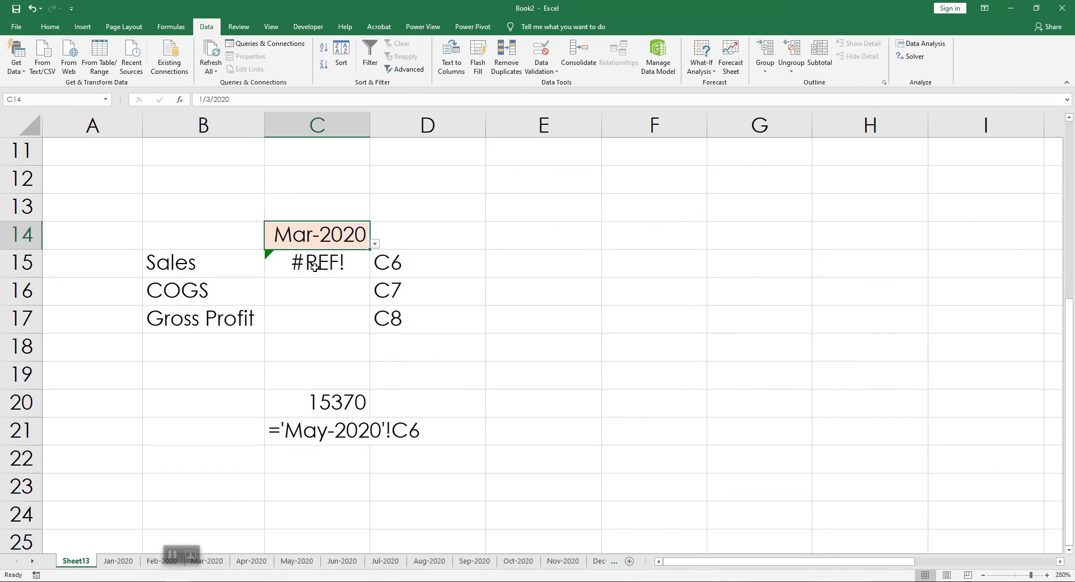
mouse_move(349, 250)
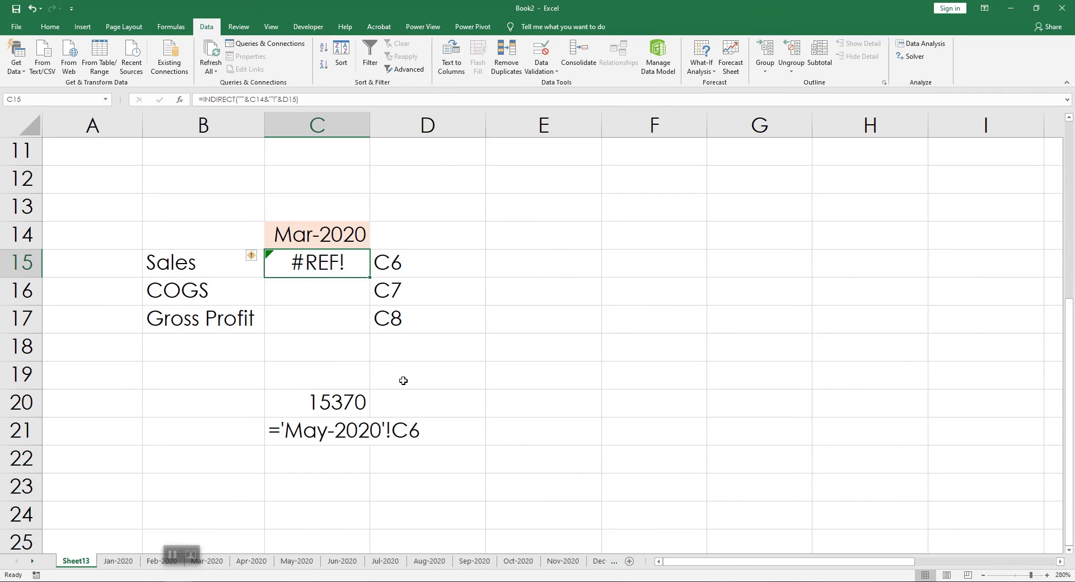
- Wrap C14 as TEXT(C14,"mmm-yyyy") in the C15 INDIRECT formula so Sales returns 44464
double_click(316, 263)
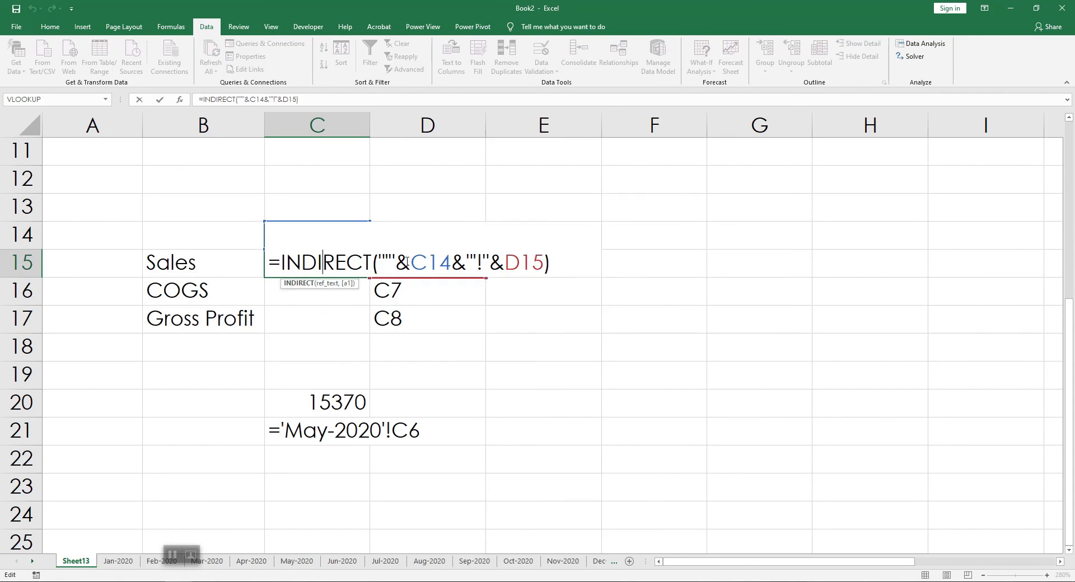
type("text(")
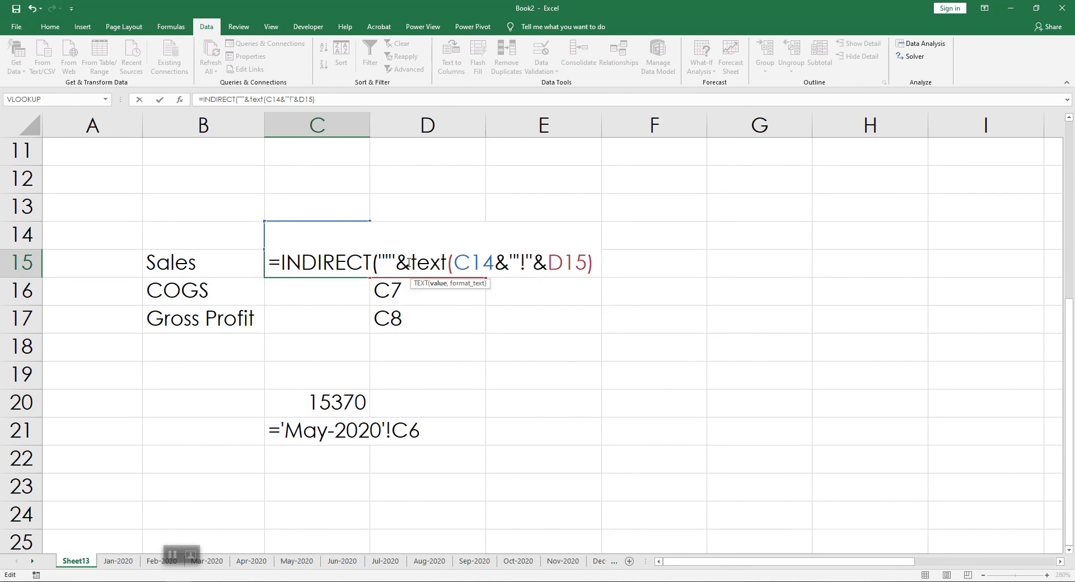
type(",\"")
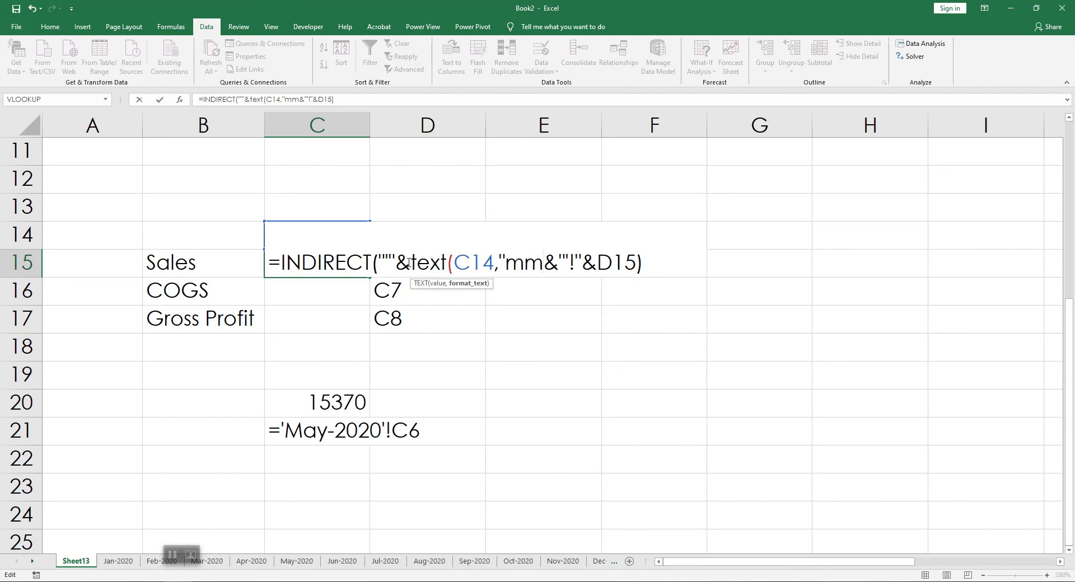
type("mm-yyy")
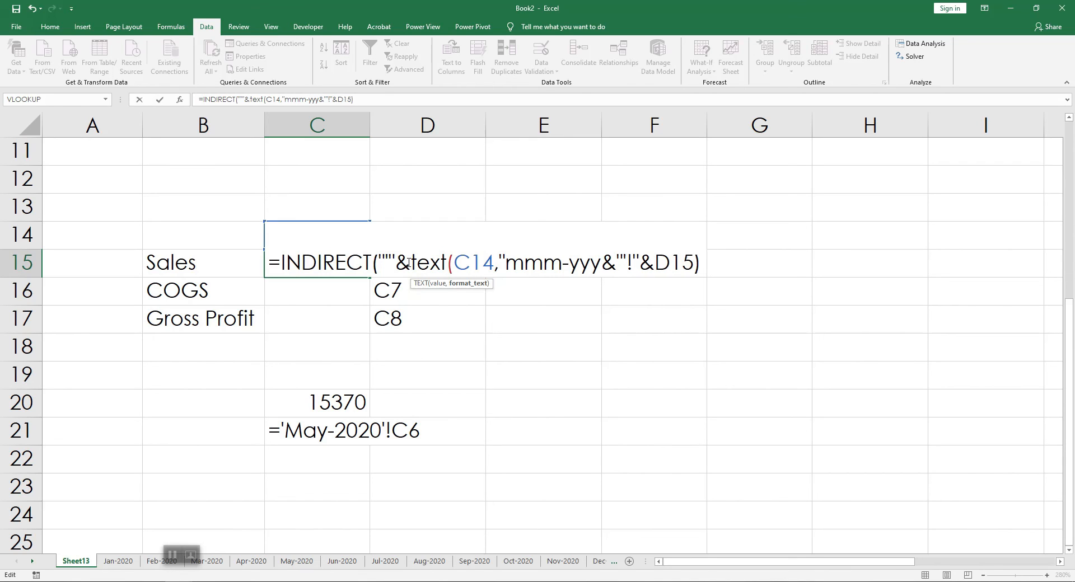
type("y\"")
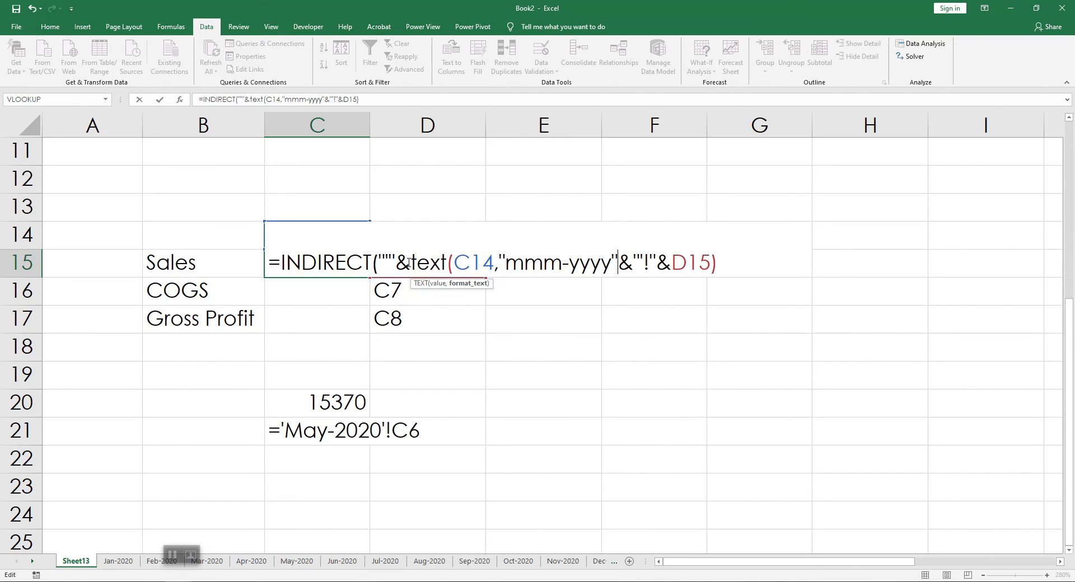
key("Return")
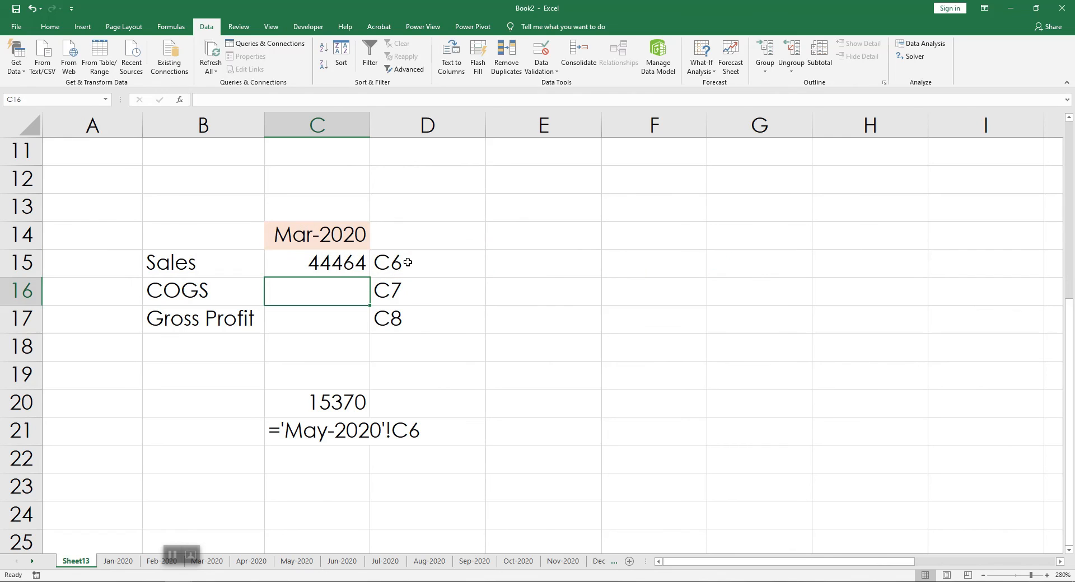
mouse_move(326, 247)
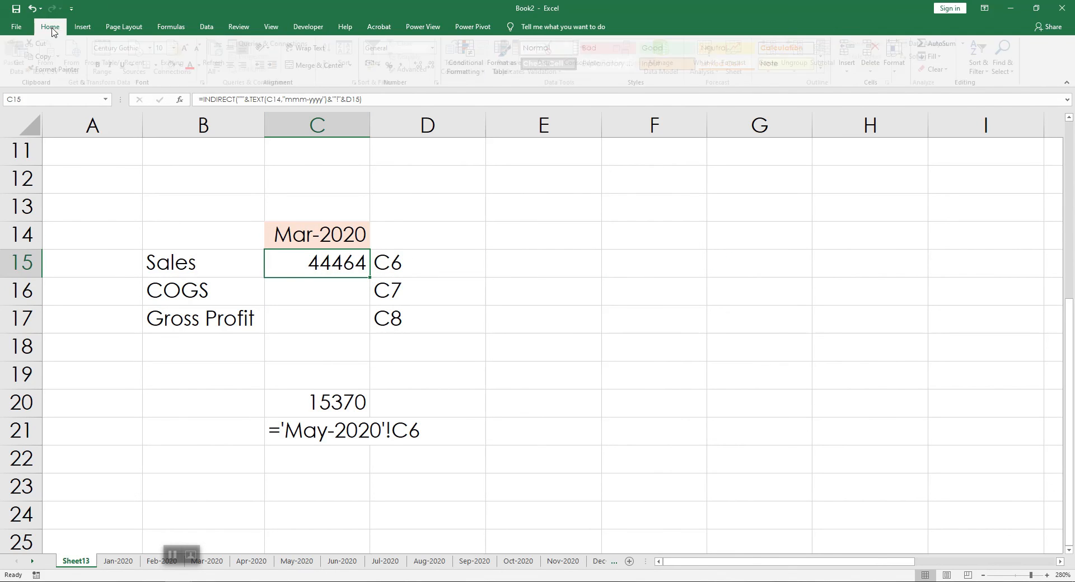
- Make C14 absolute ($C$14) and fill the INDIRECT formula down to C16:C17 for COGS and Gross Profit
double_click(317, 263)
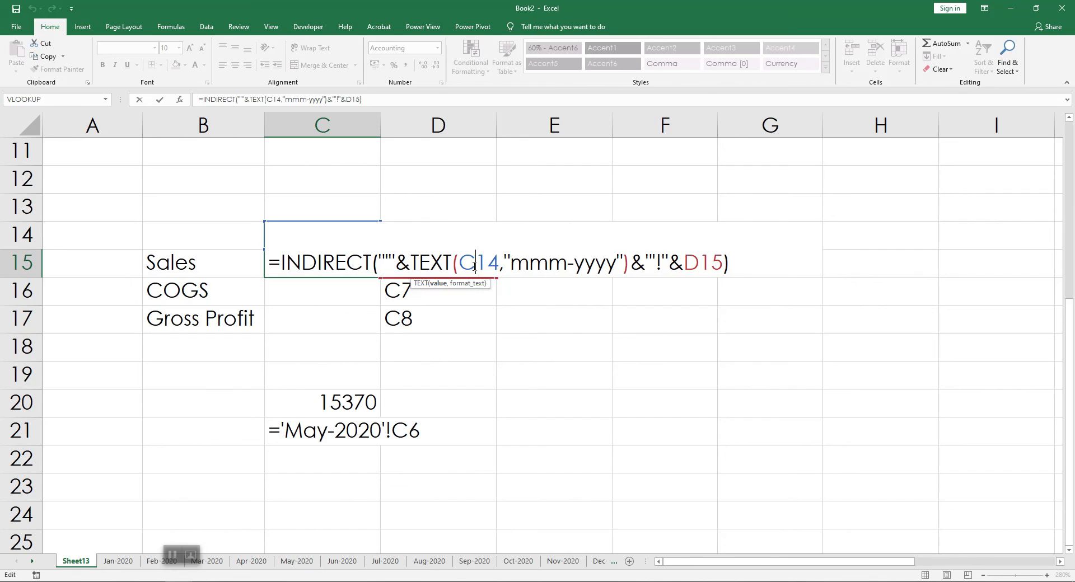
key("Return")
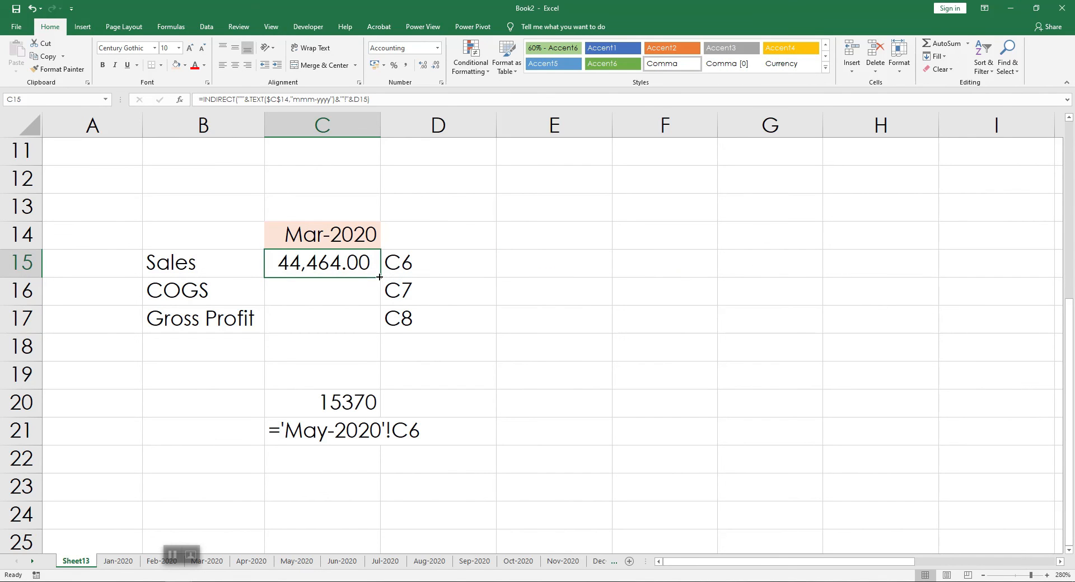
left_click_drag(321, 263, 321, 318)
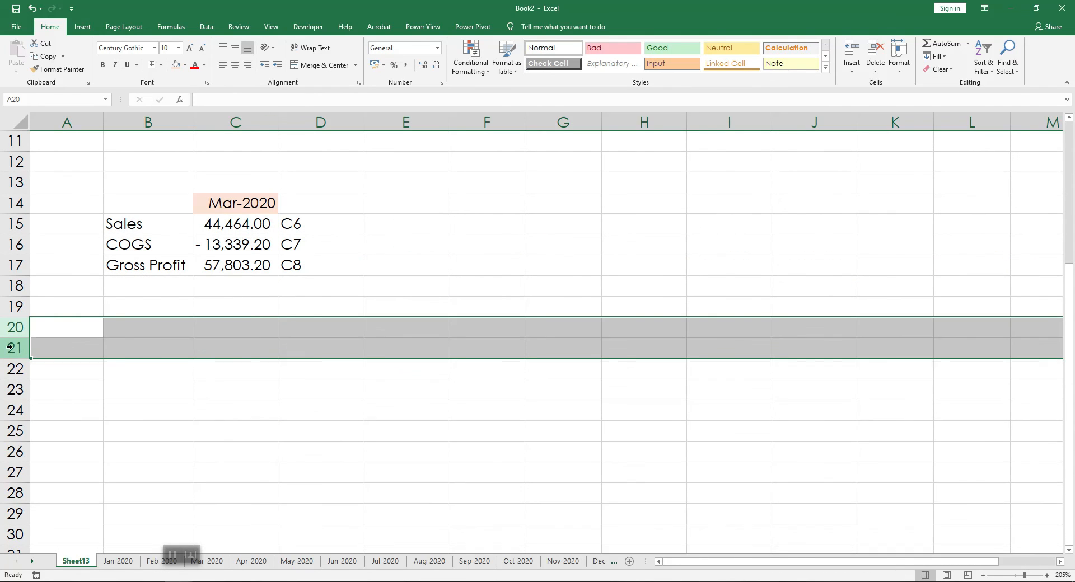
- Format C16 as custom #,##0.00;[Red](#,##0.00) so COGS shows as red (13,339.20)
left_click(235, 453)
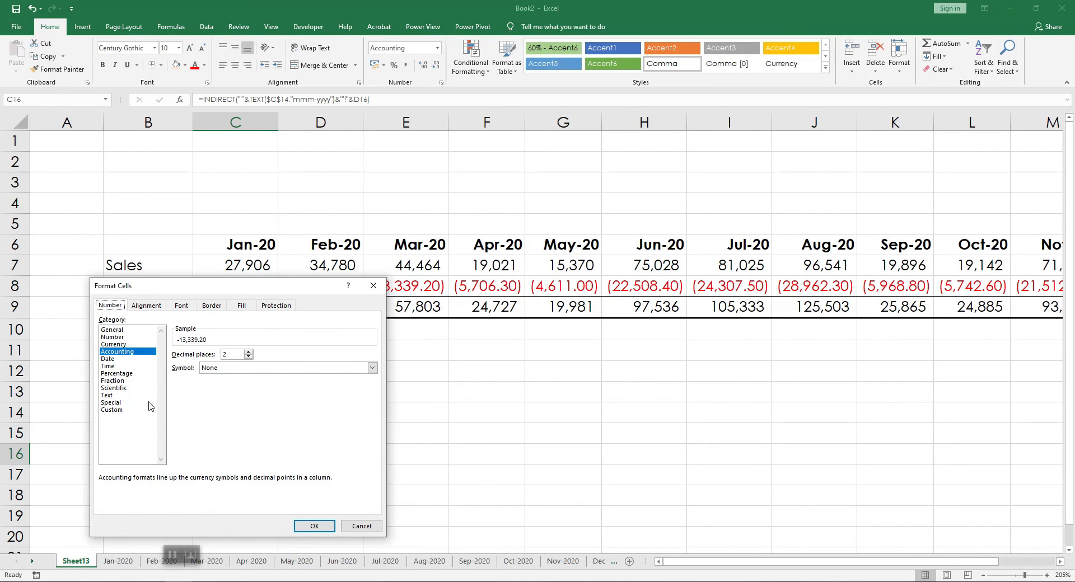
left_click(112, 409)
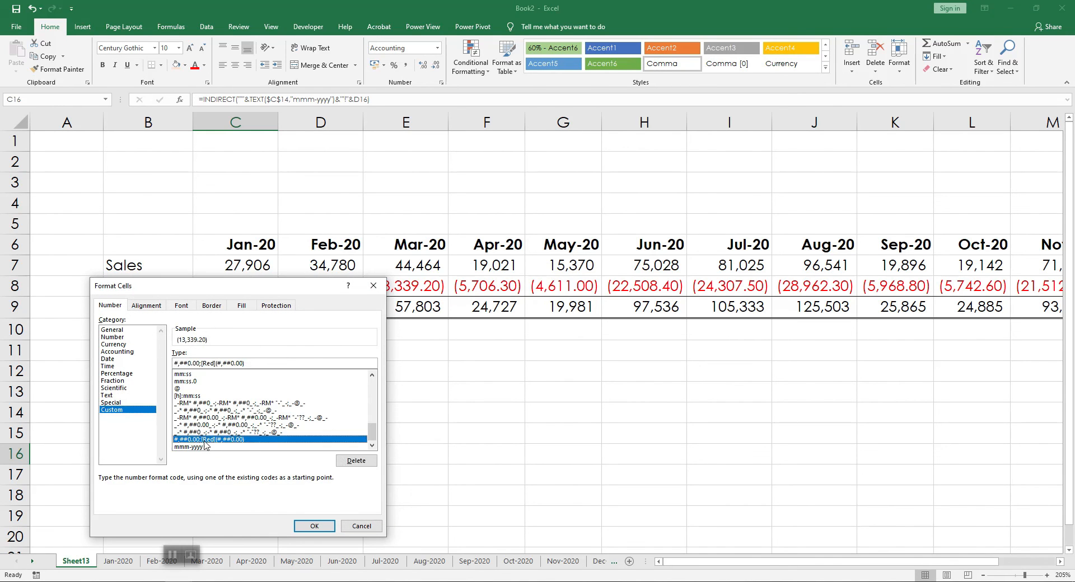
left_click(313, 526)
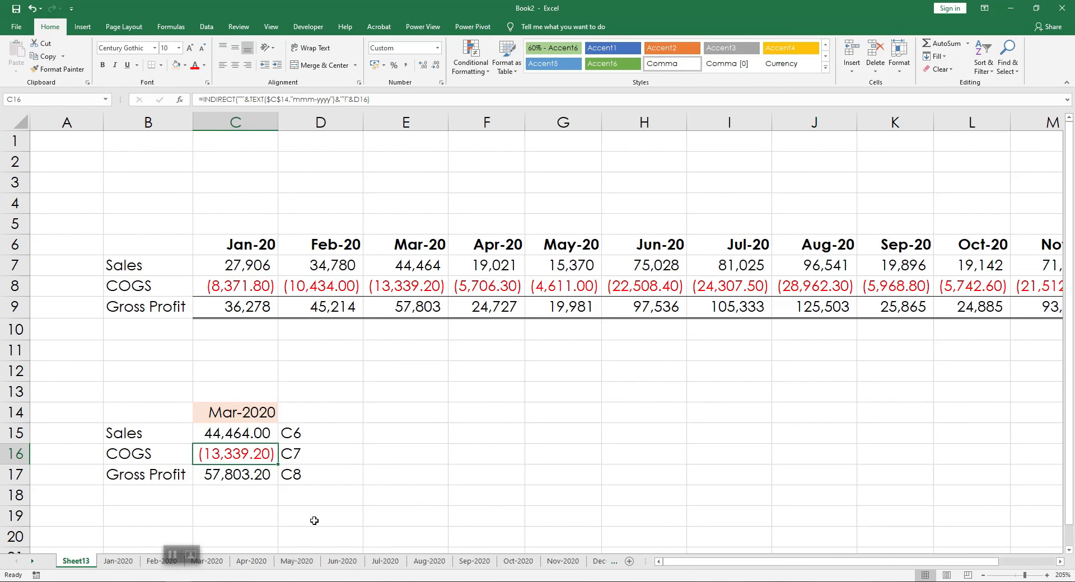
scroll("up", 3)
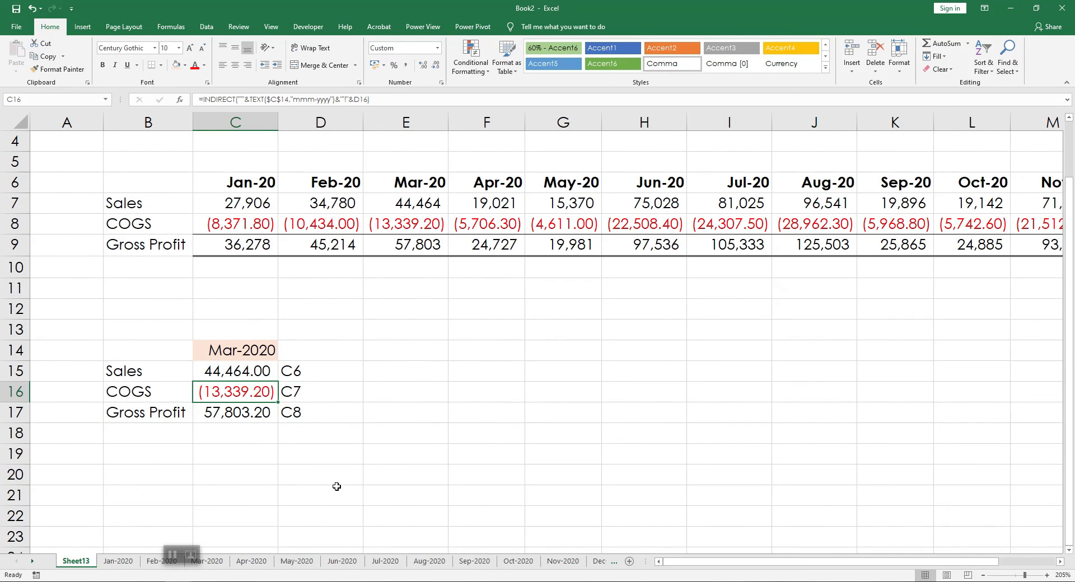